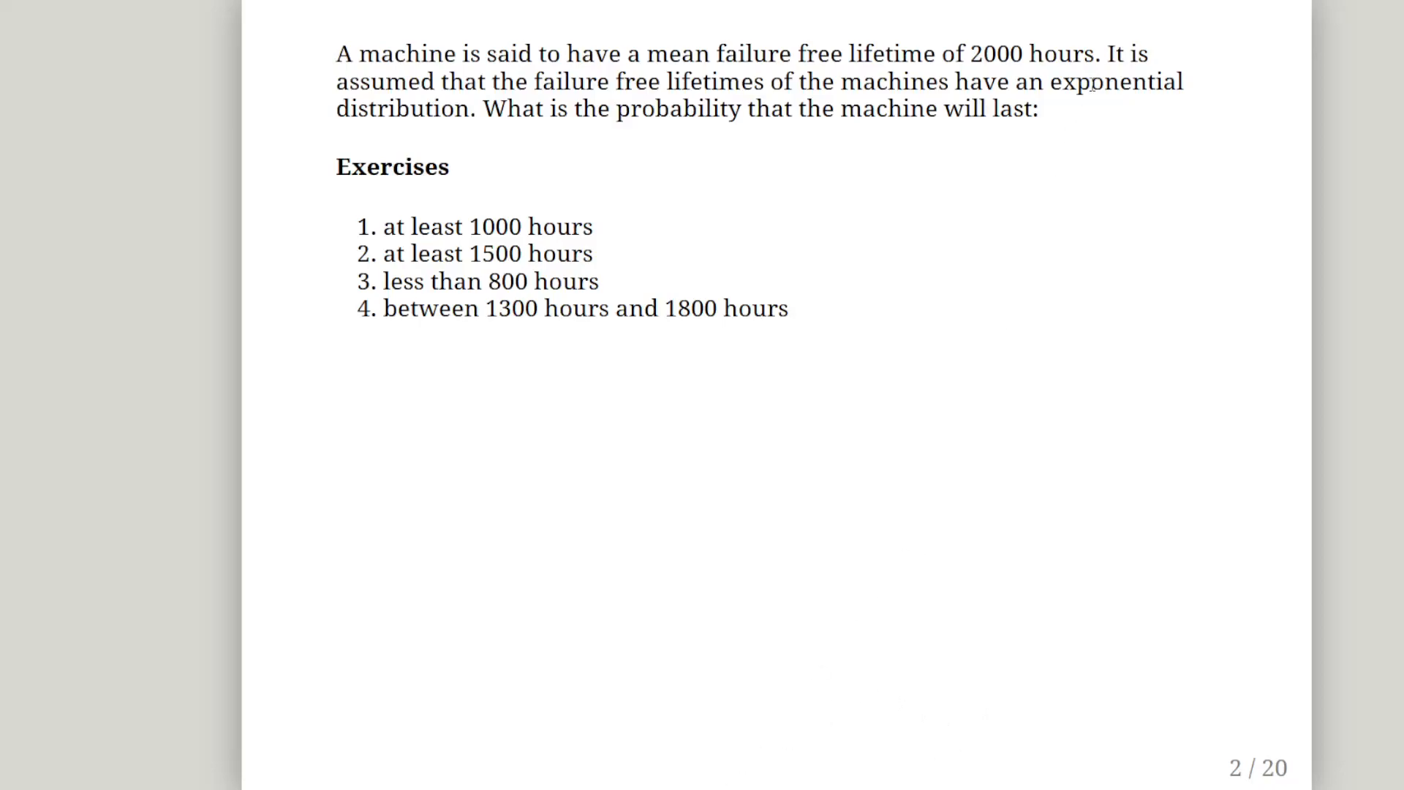
mouse_move(1044, 228)
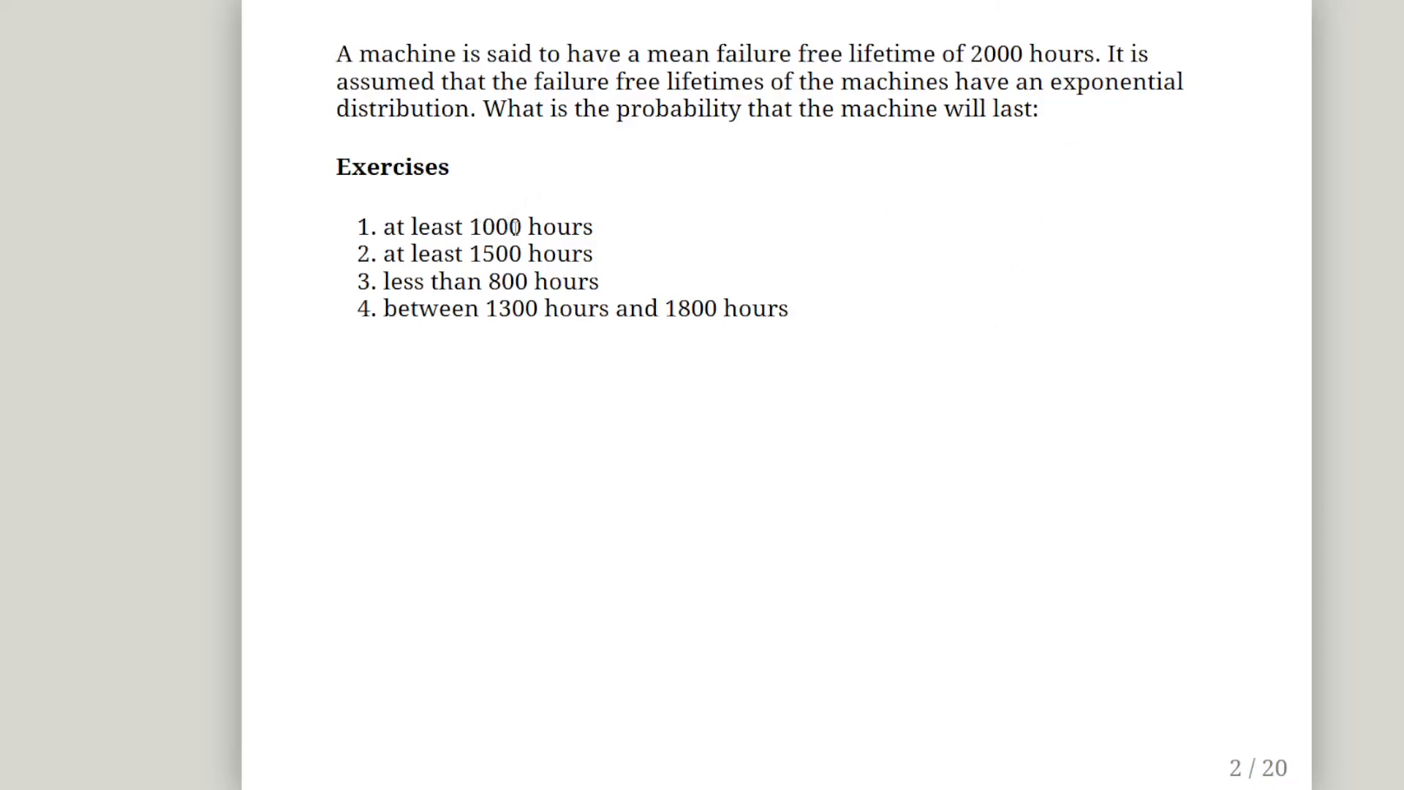
mouse_move(488, 258)
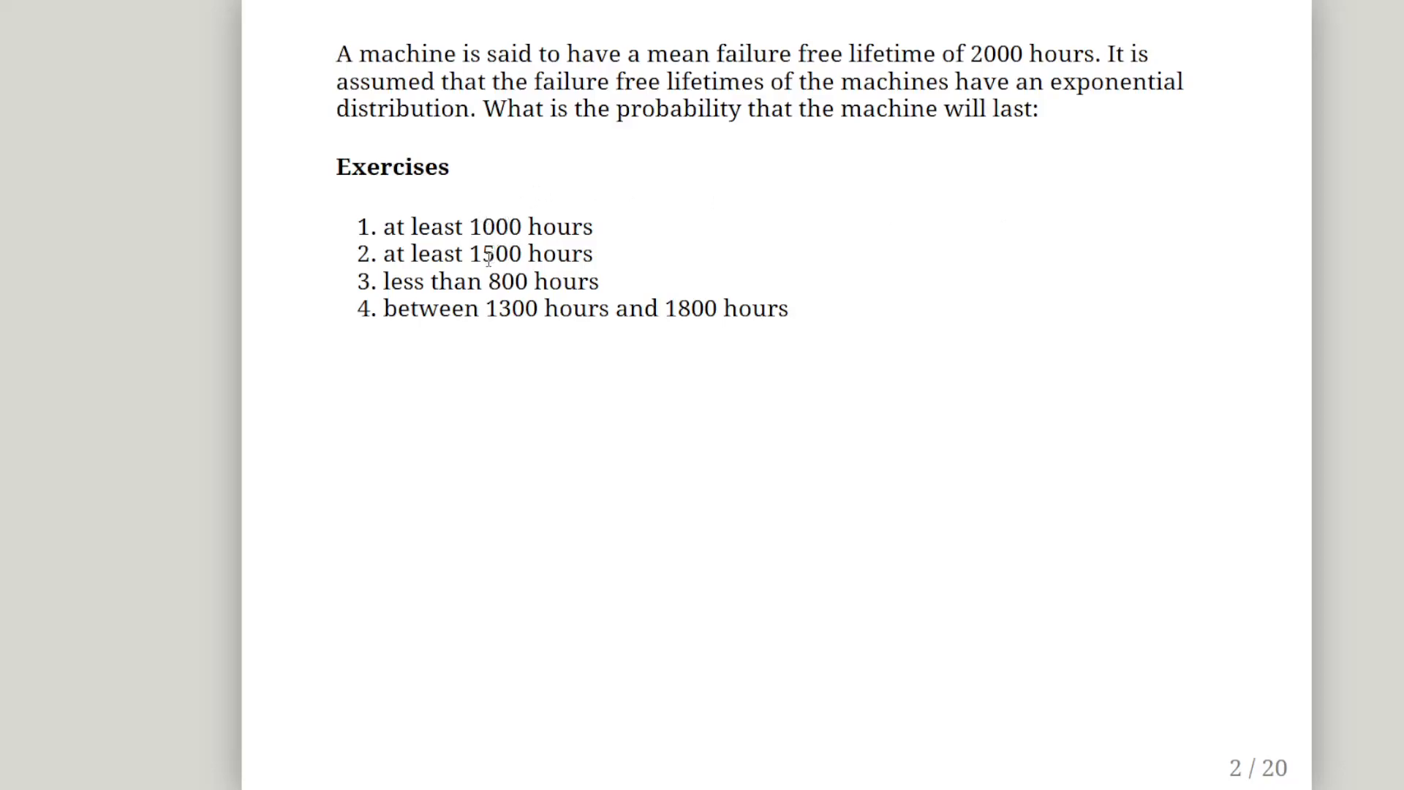
mouse_move(522, 287)
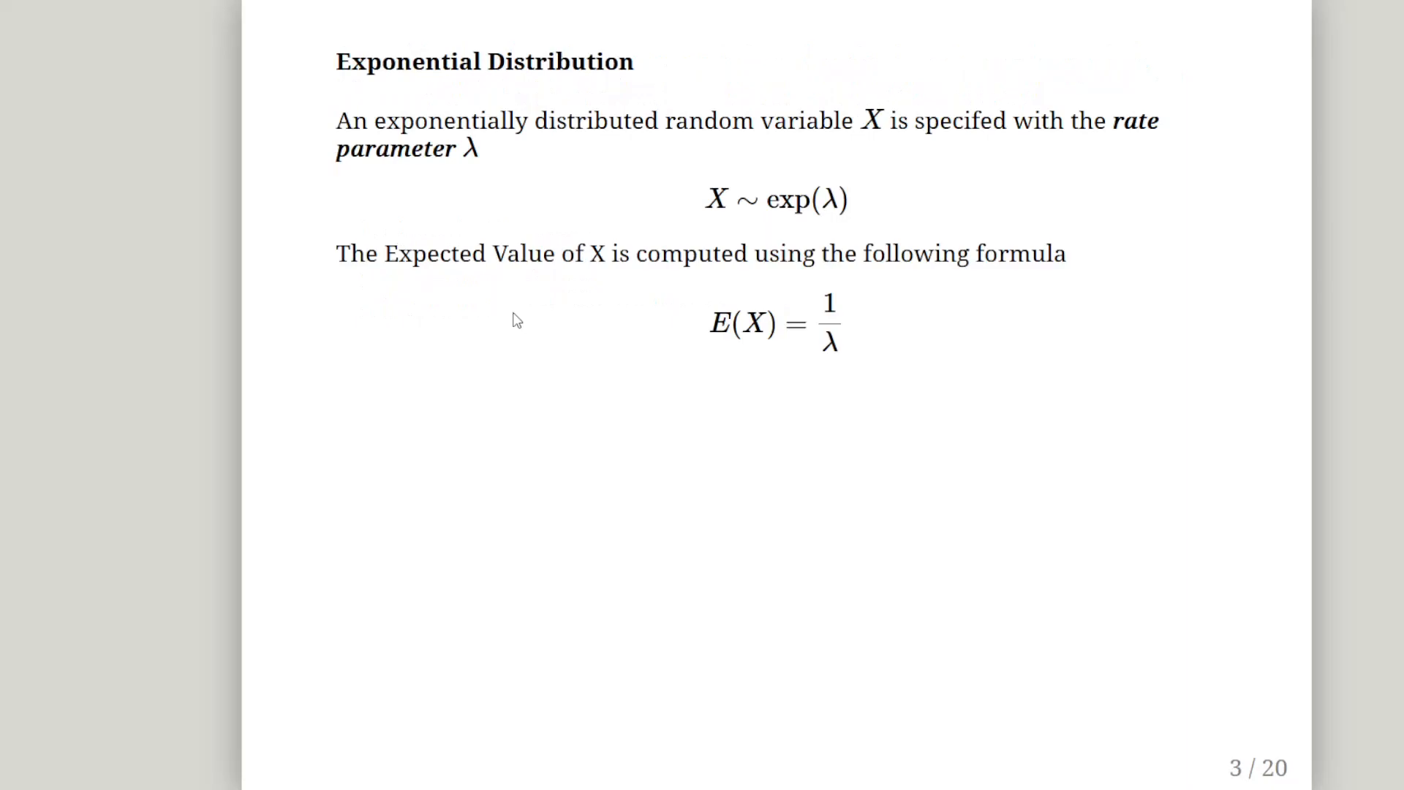
mouse_move(677, 257)
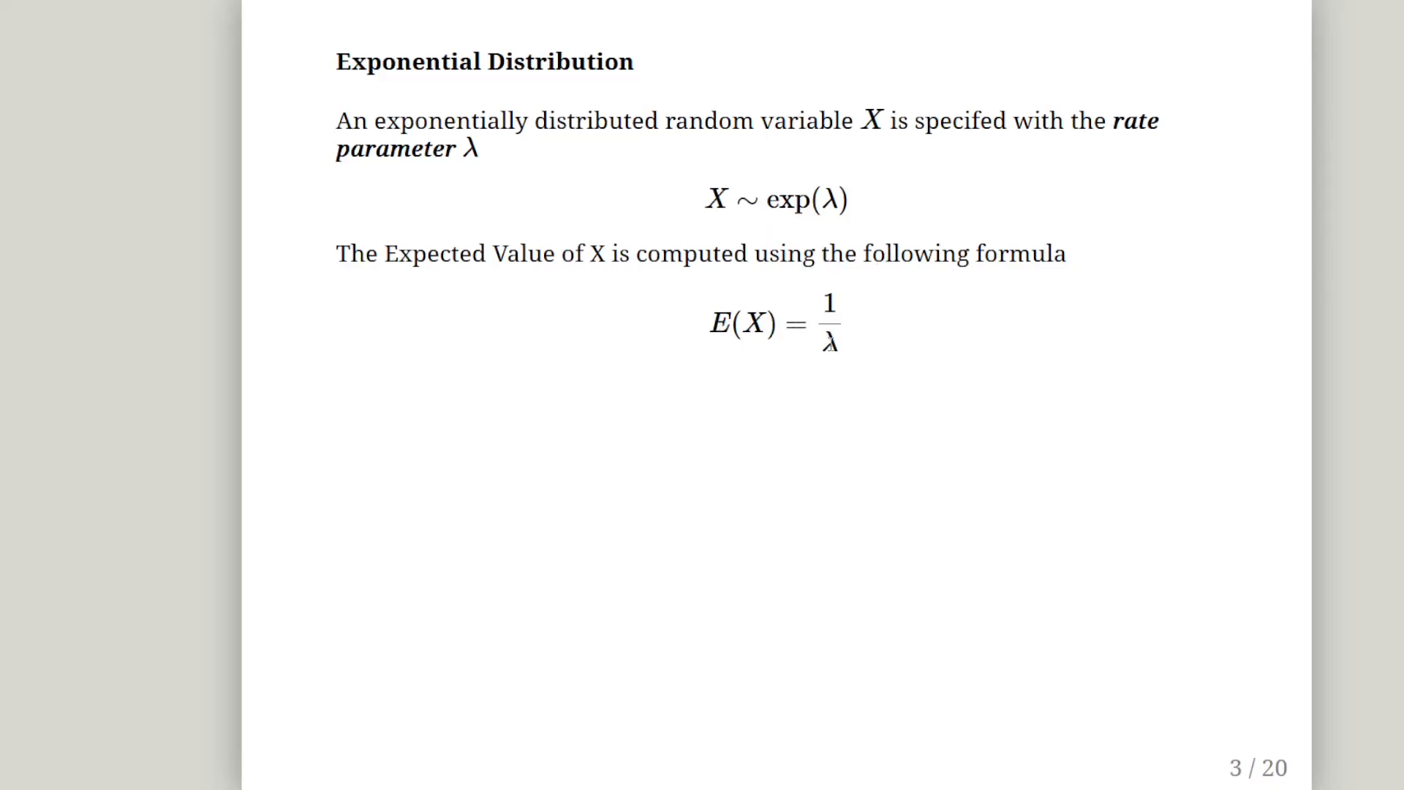
mouse_move(833, 352)
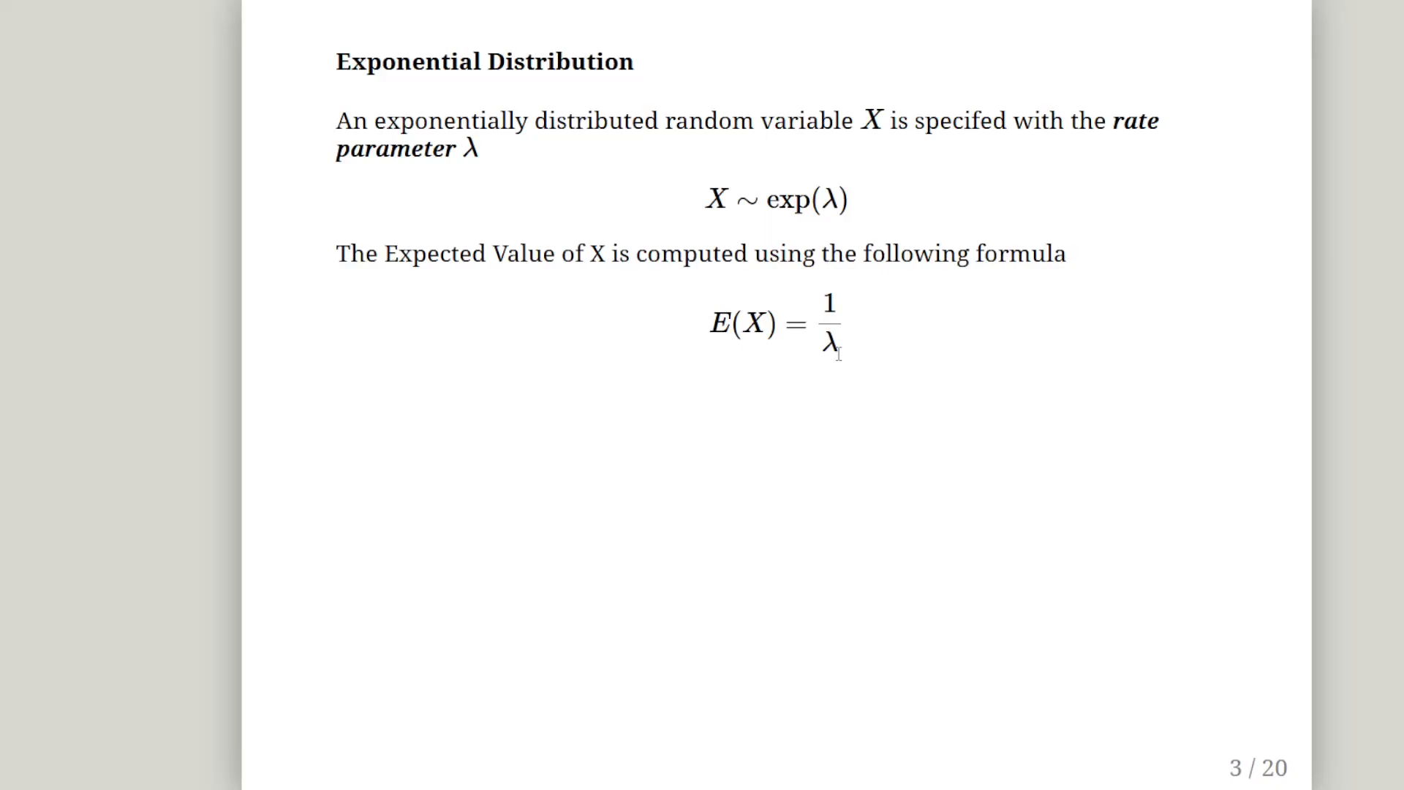
Step: Step back to the exercise question slide, then forward to slide 4 on the exponential PDF
key("Left")
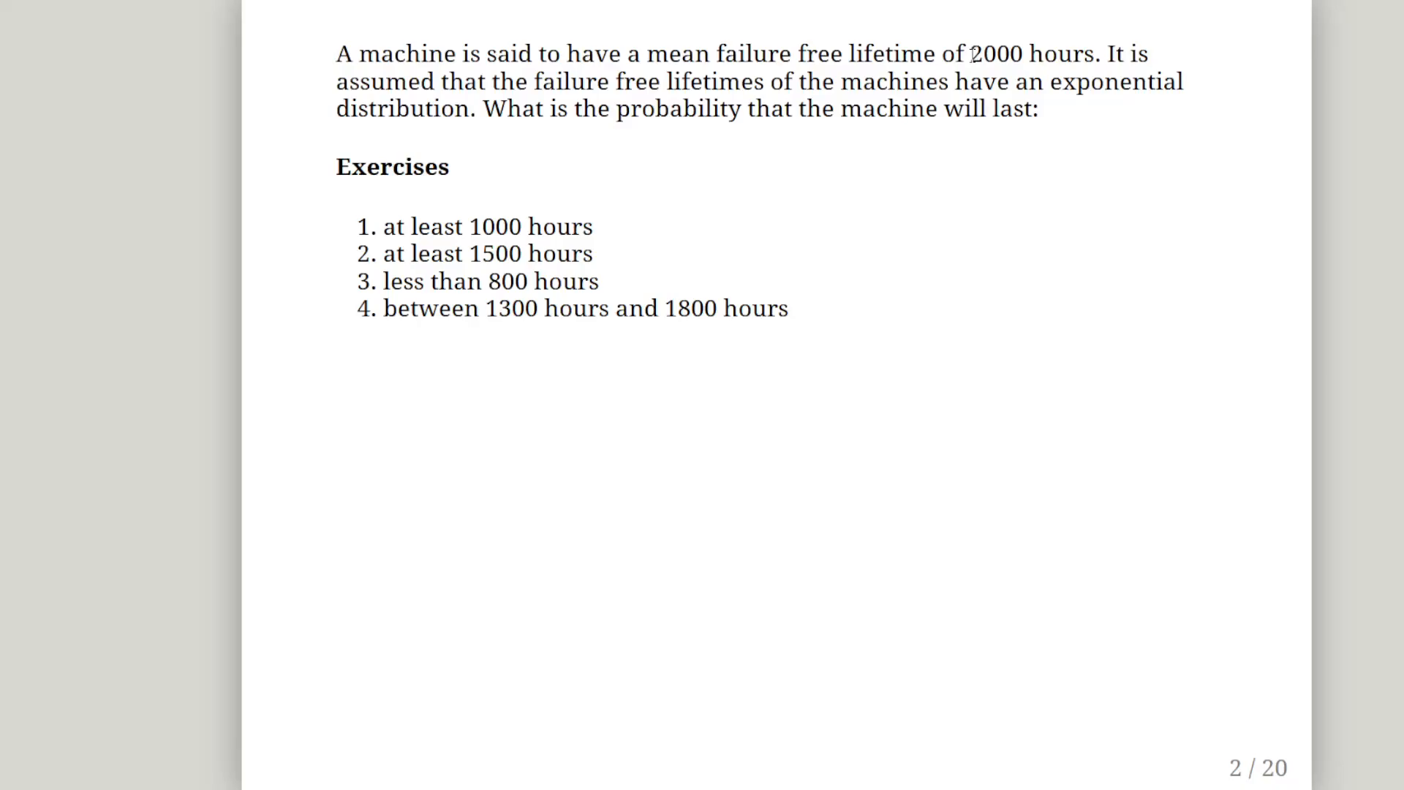
key("Right")
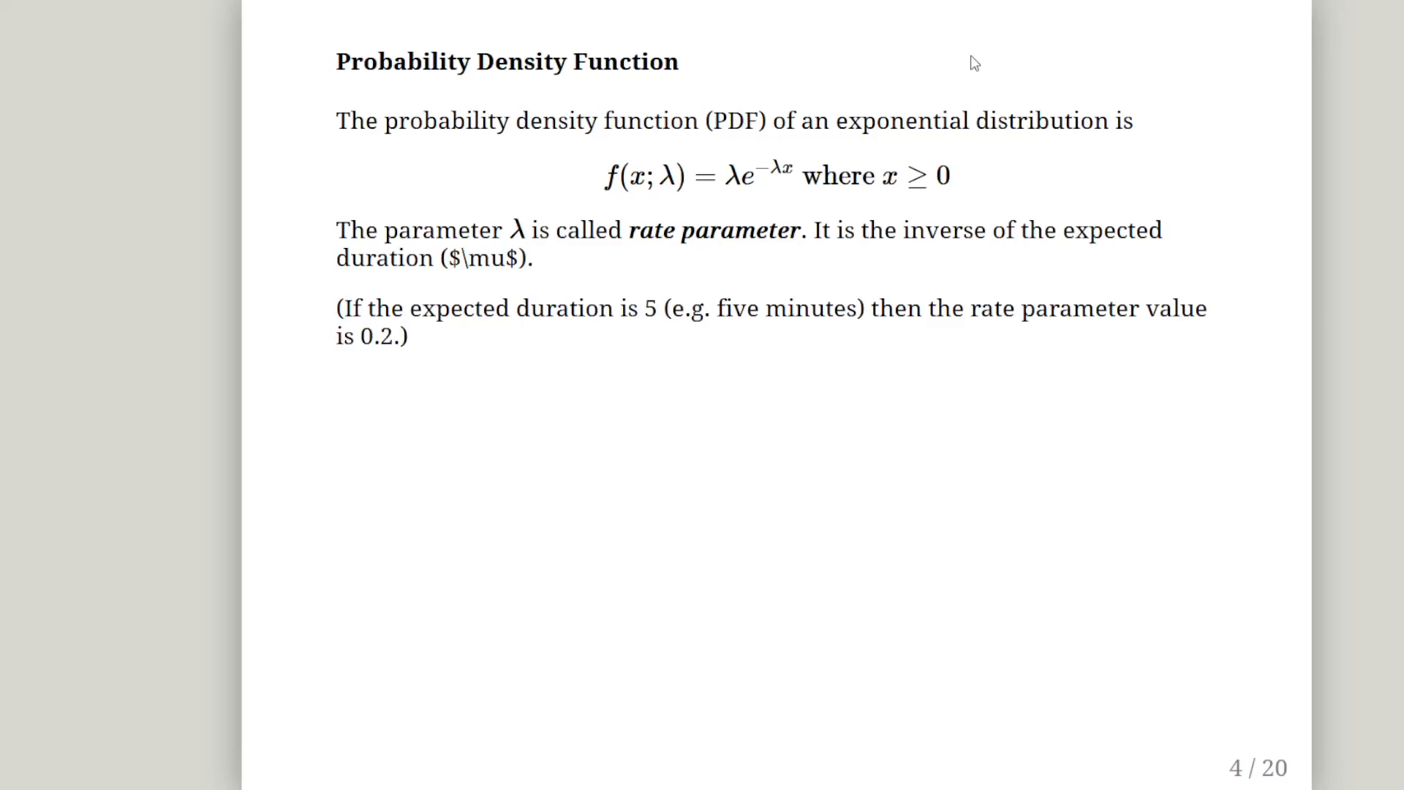
Step: Advance to slide 5 introducing the DescTools R package and its library call
key("Right")
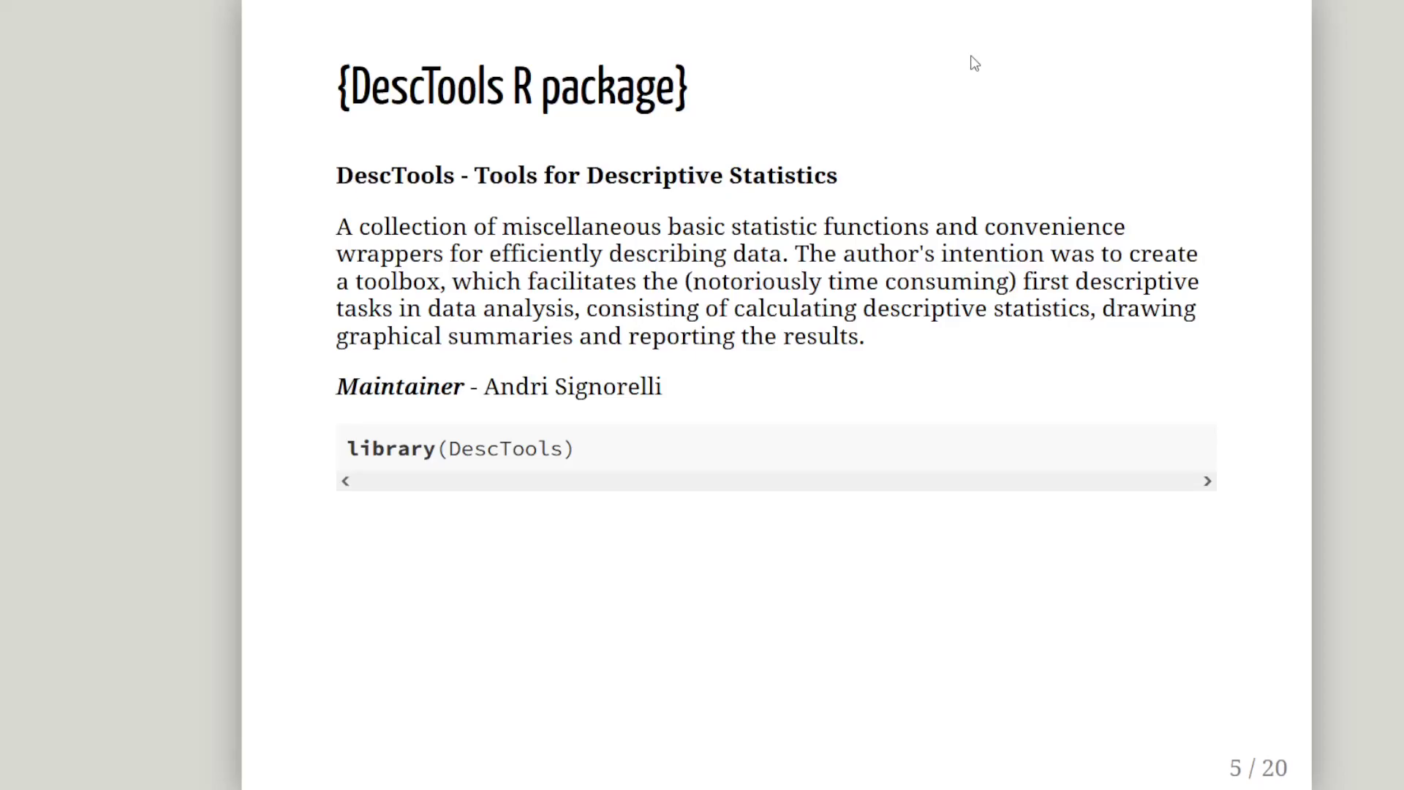
mouse_move(506, 454)
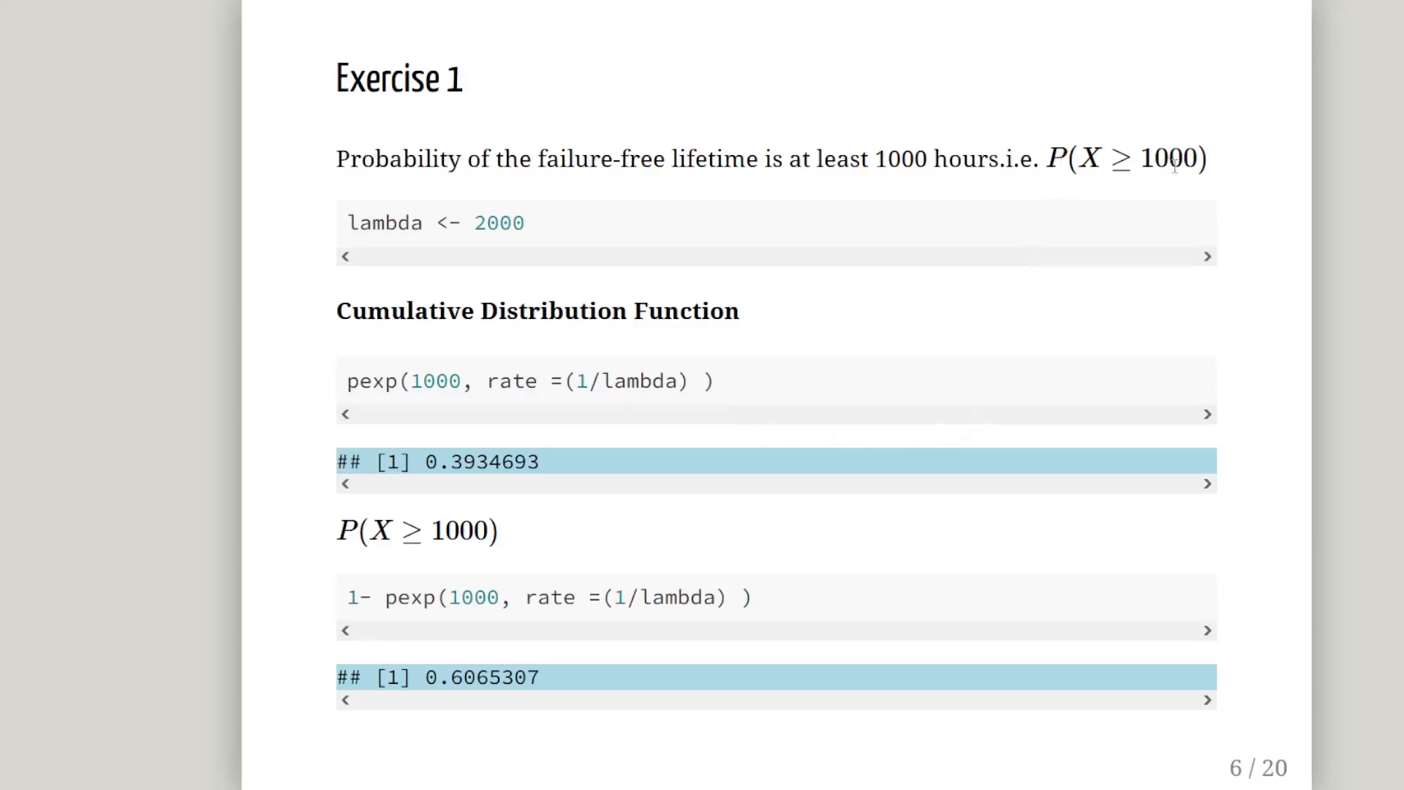
mouse_move(367, 223)
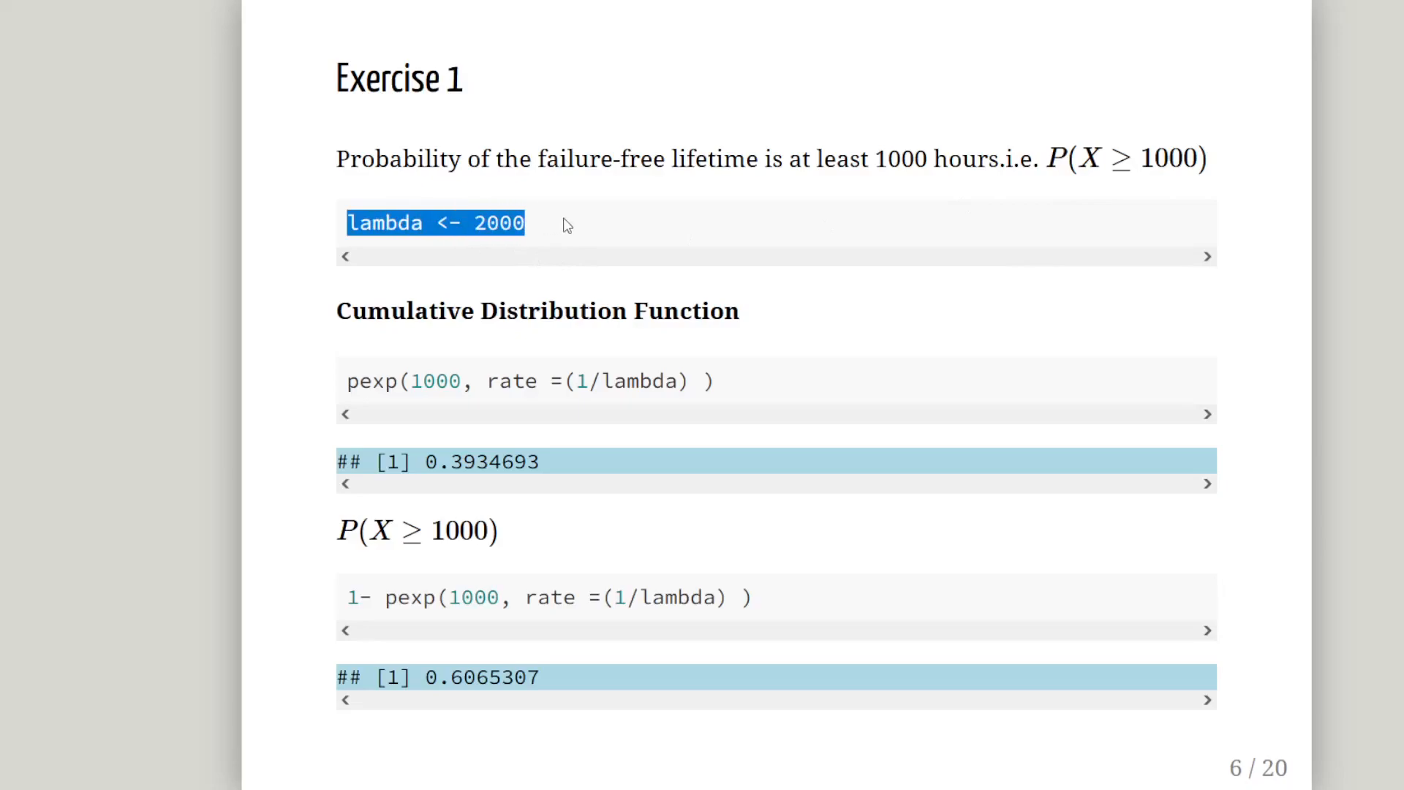
mouse_move(372, 388)
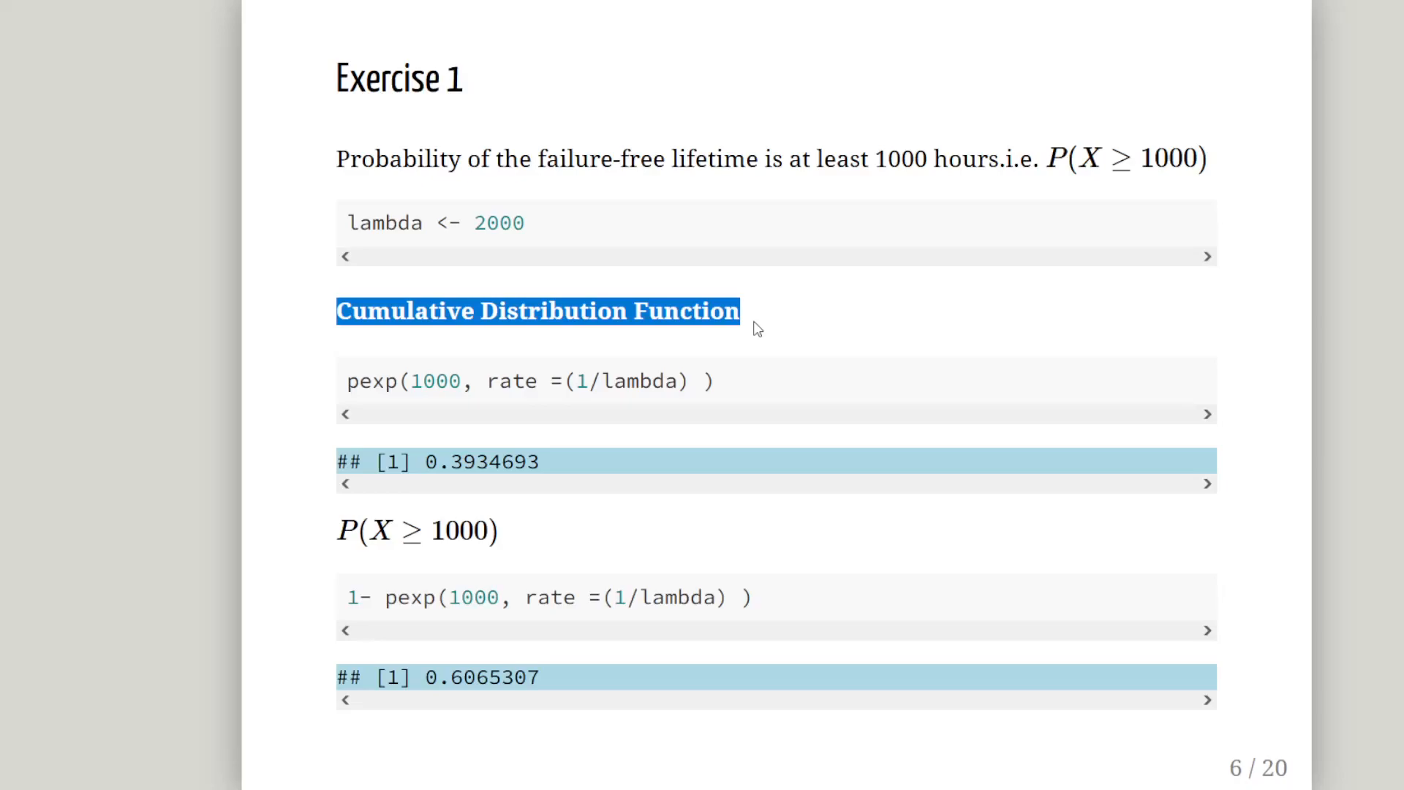
mouse_move(376, 351)
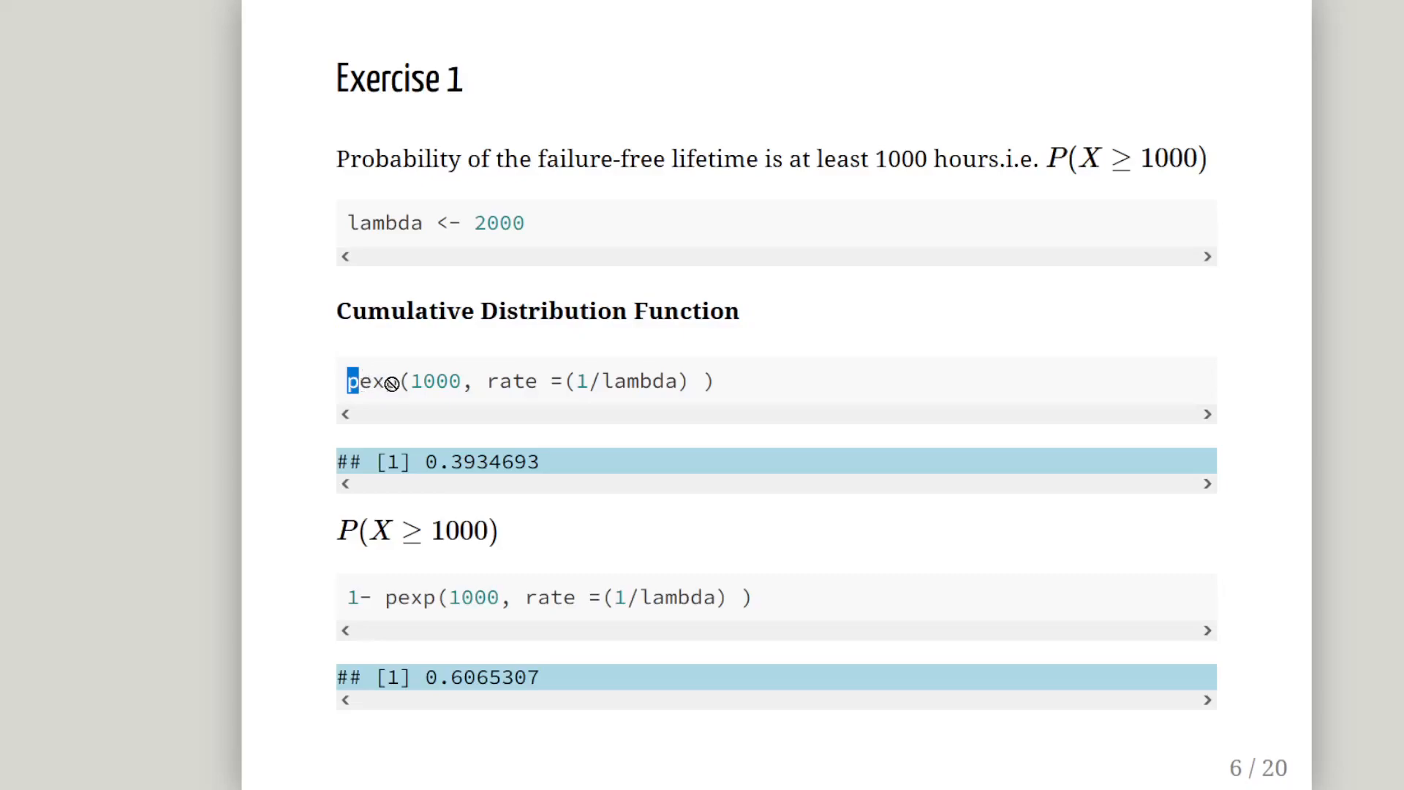
Step: Highlight pexp, its rate arguments and the 0.6065307 result in Exercise 1's code
double_click(370, 380)
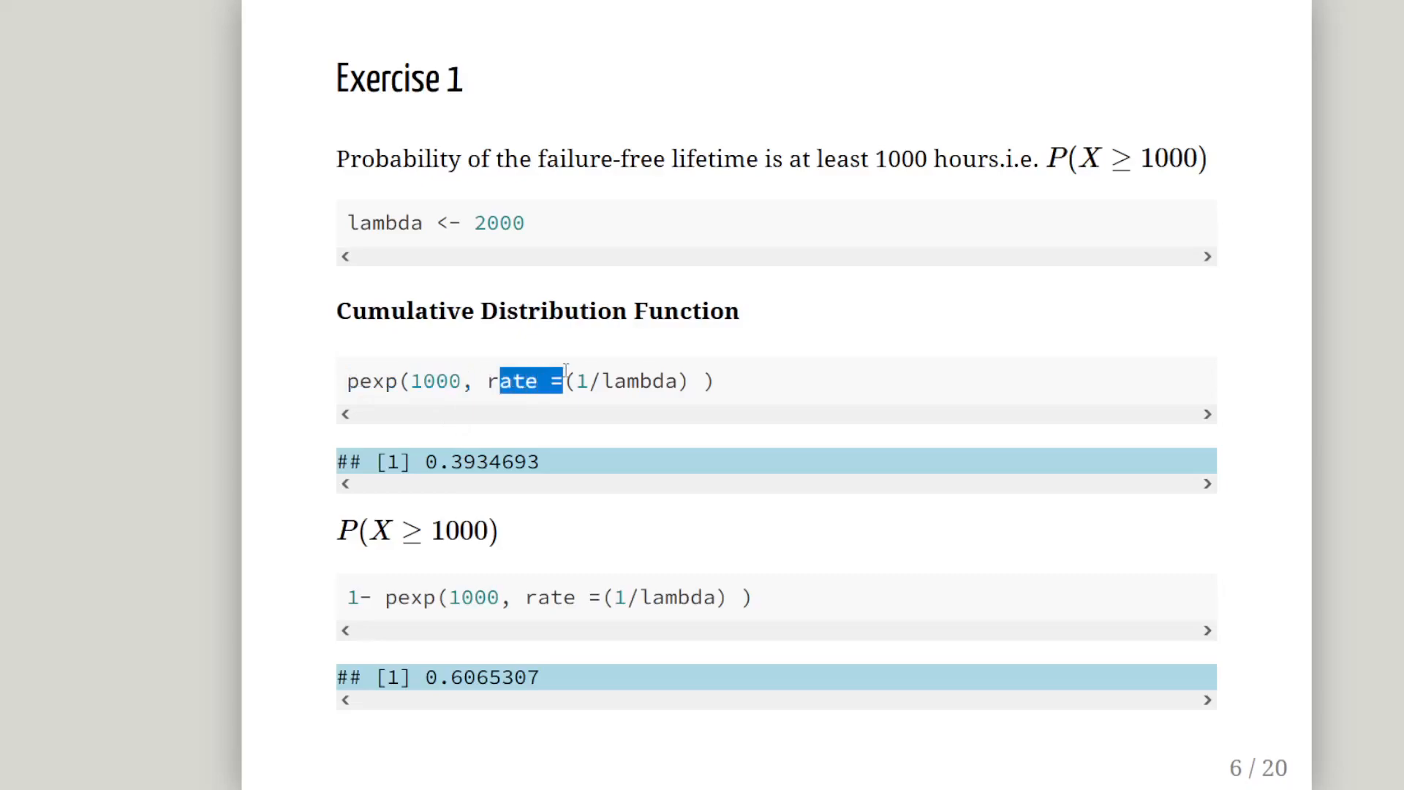
mouse_move(573, 563)
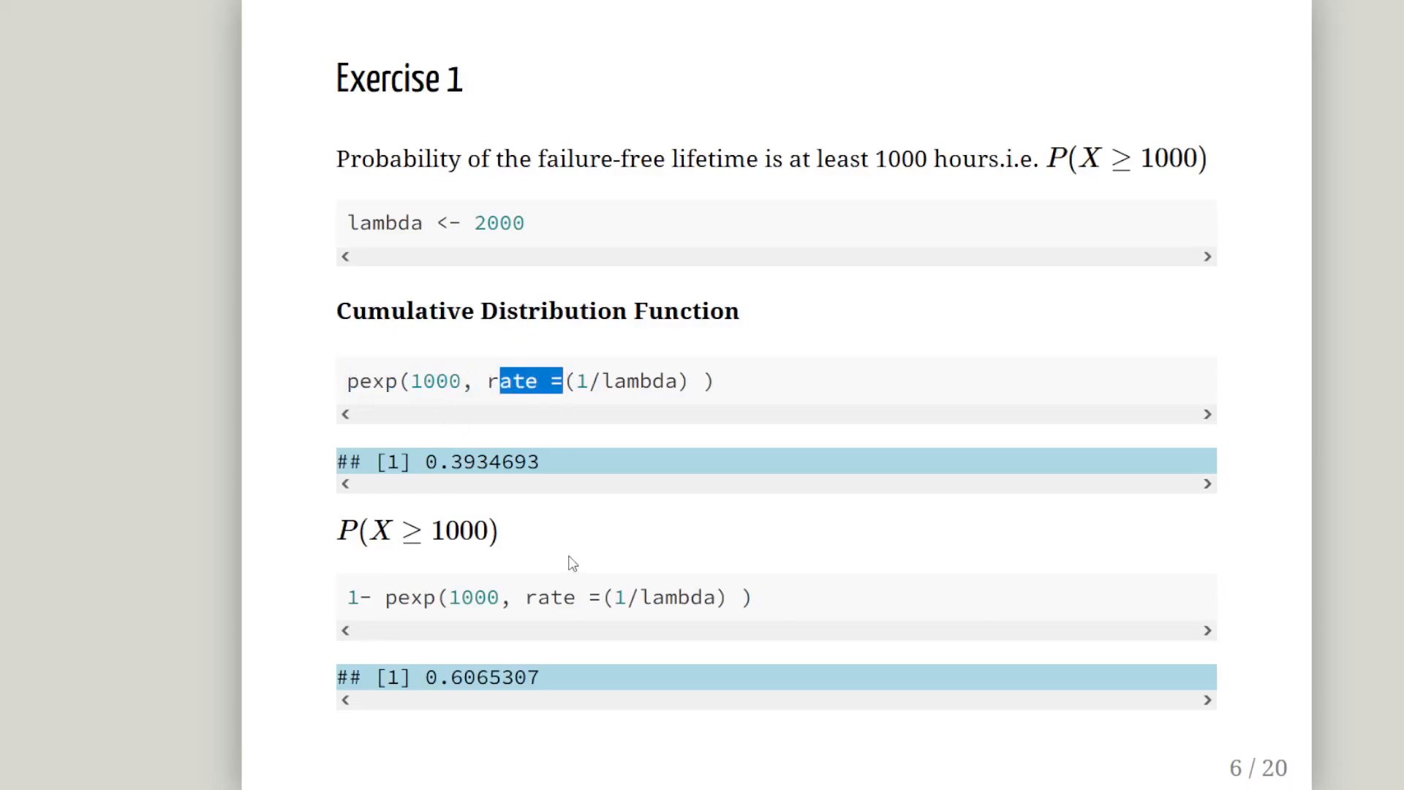
mouse_move(564, 404)
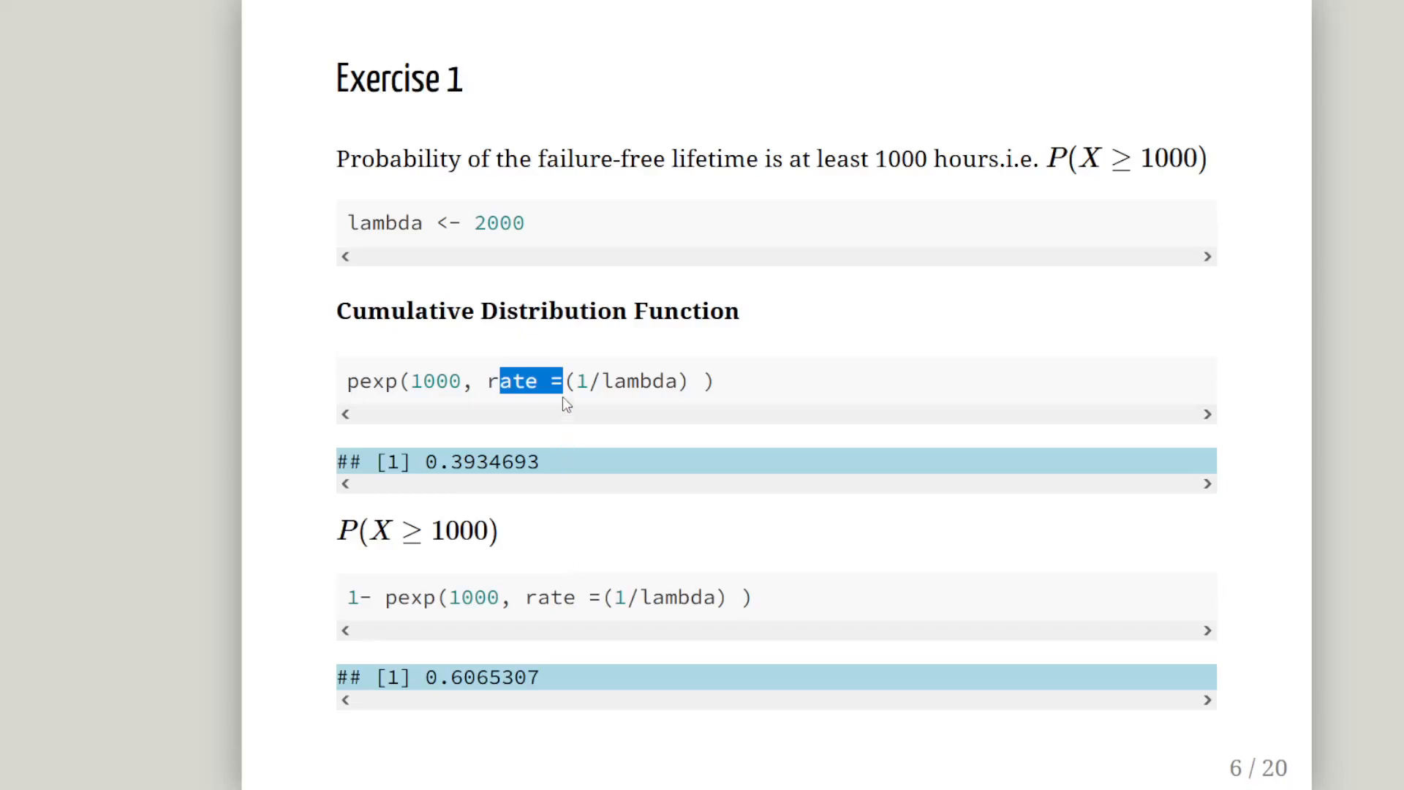
left_click(569, 380)
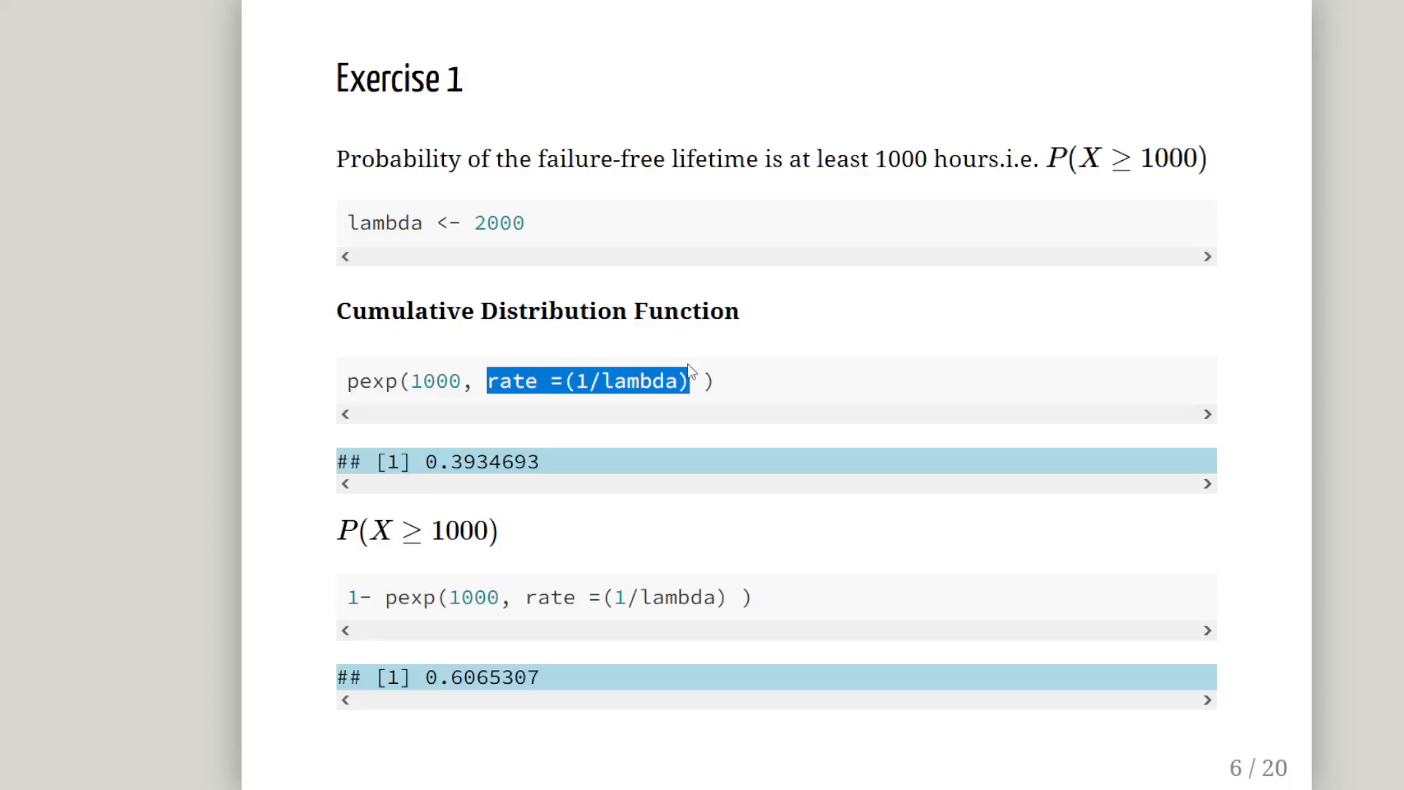
mouse_move(578, 465)
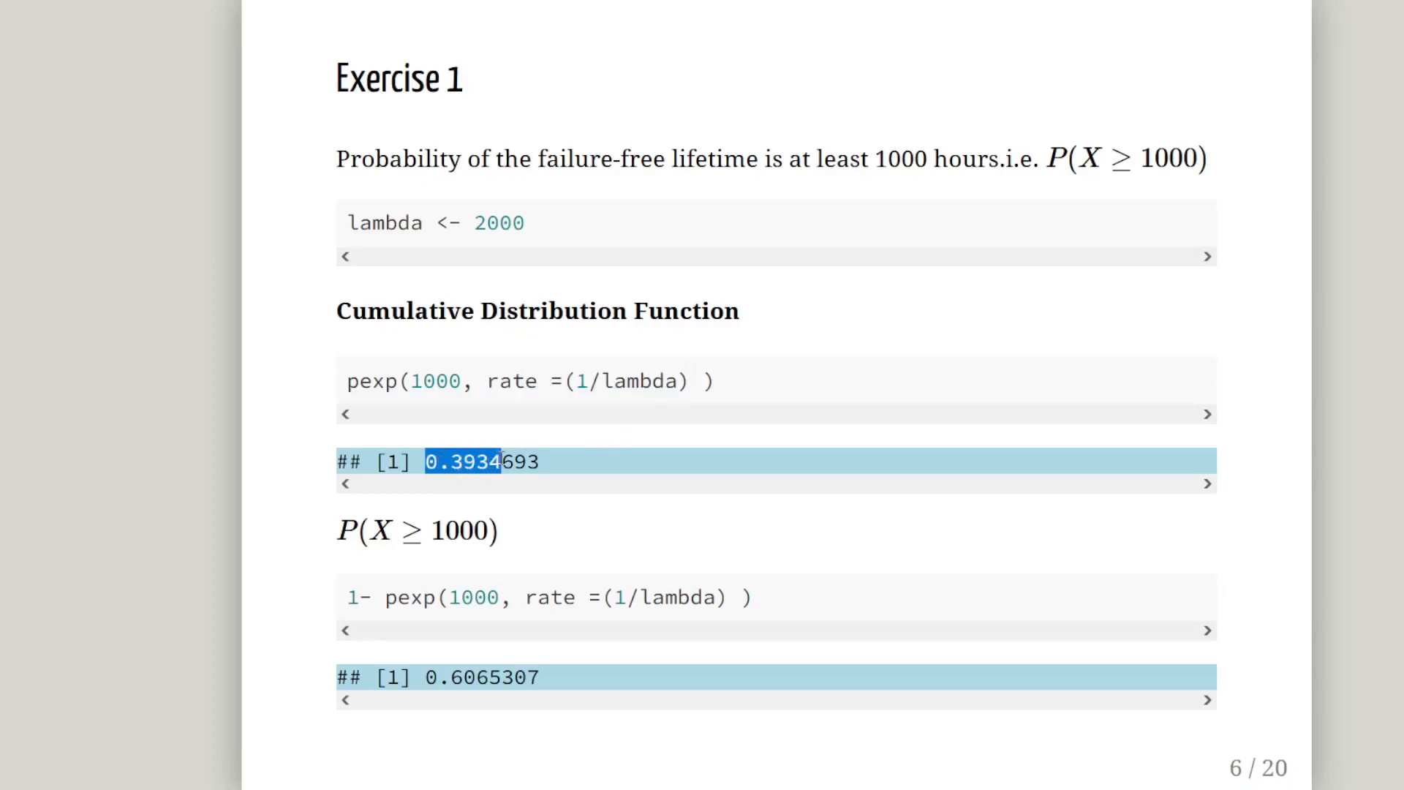
mouse_move(372, 555)
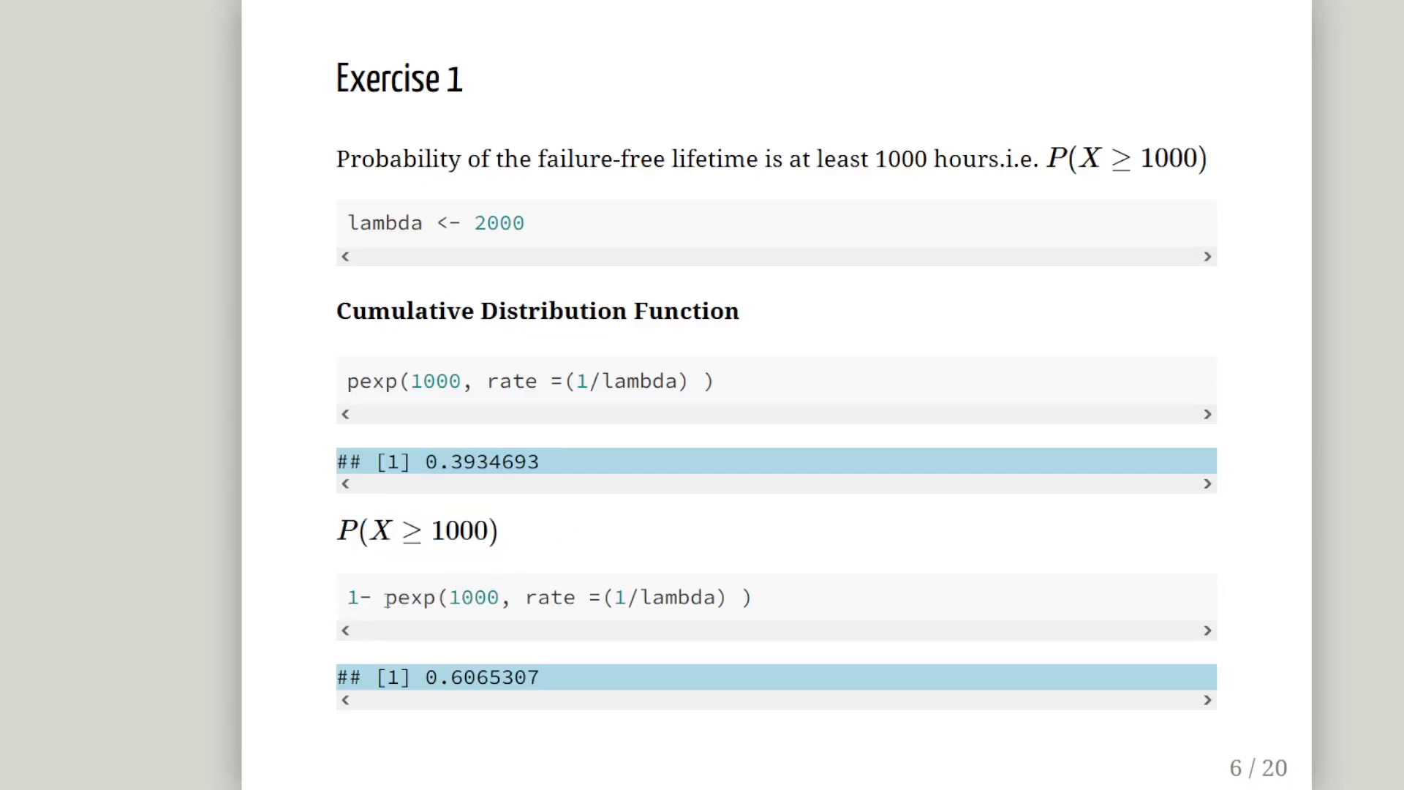
double_click(411, 598)
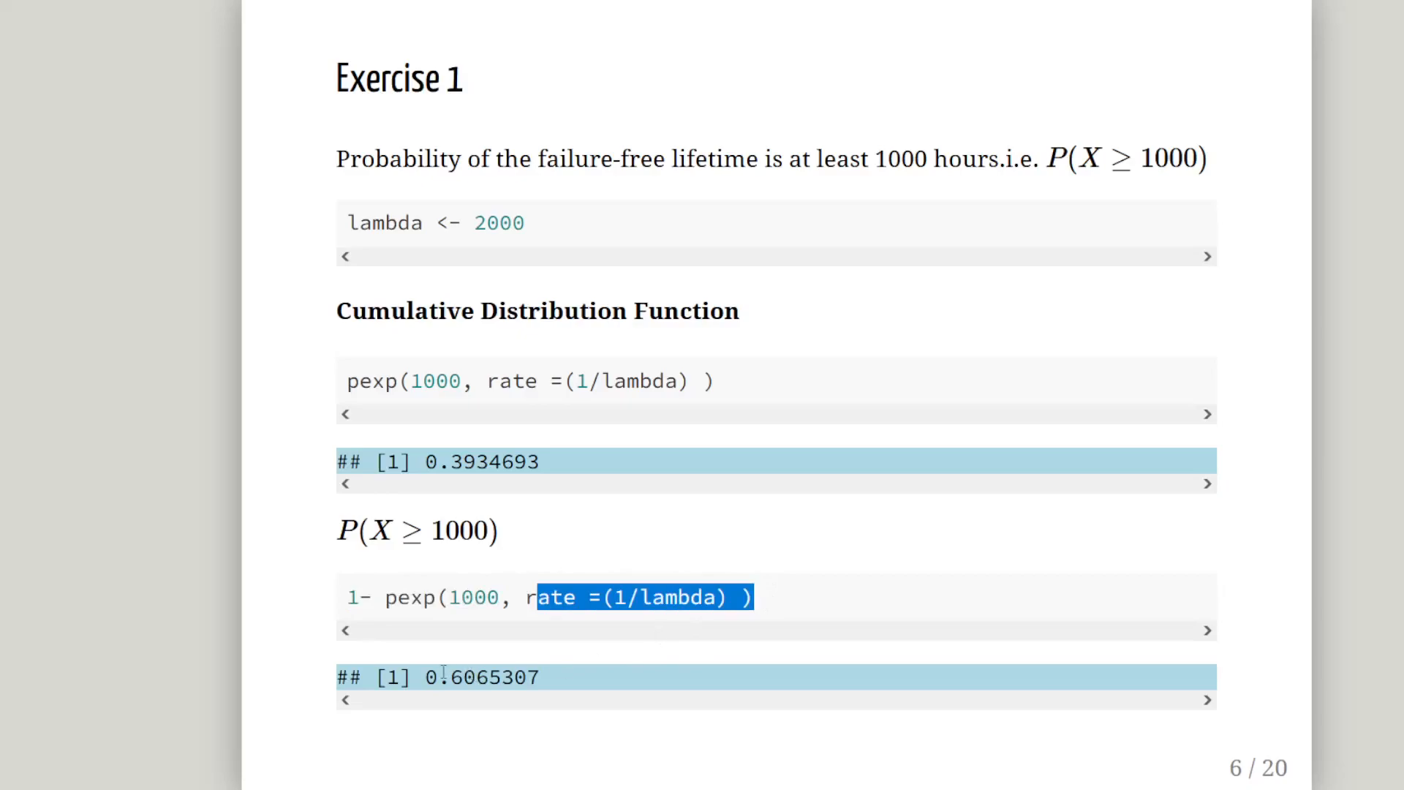
double_click(481, 678)
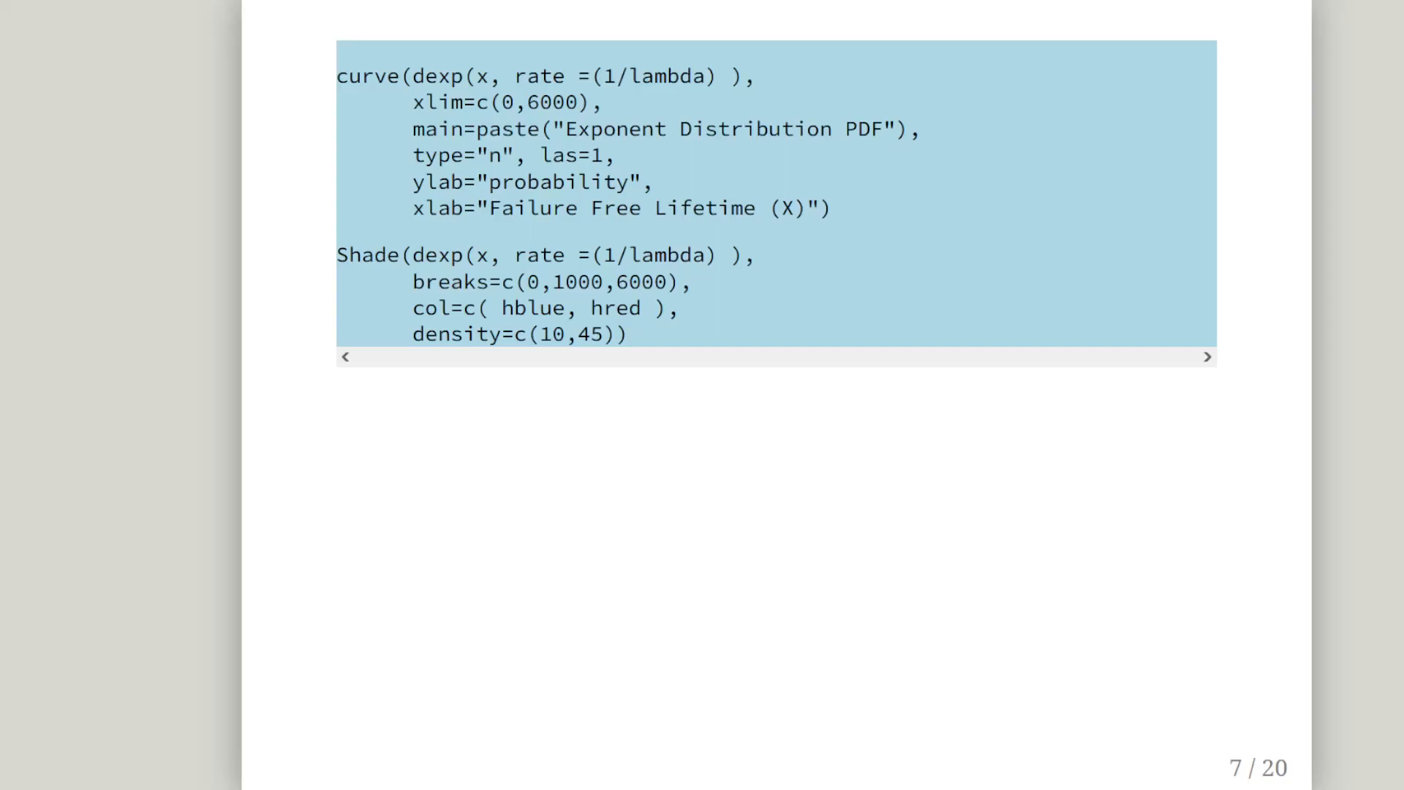
mouse_move(785, 435)
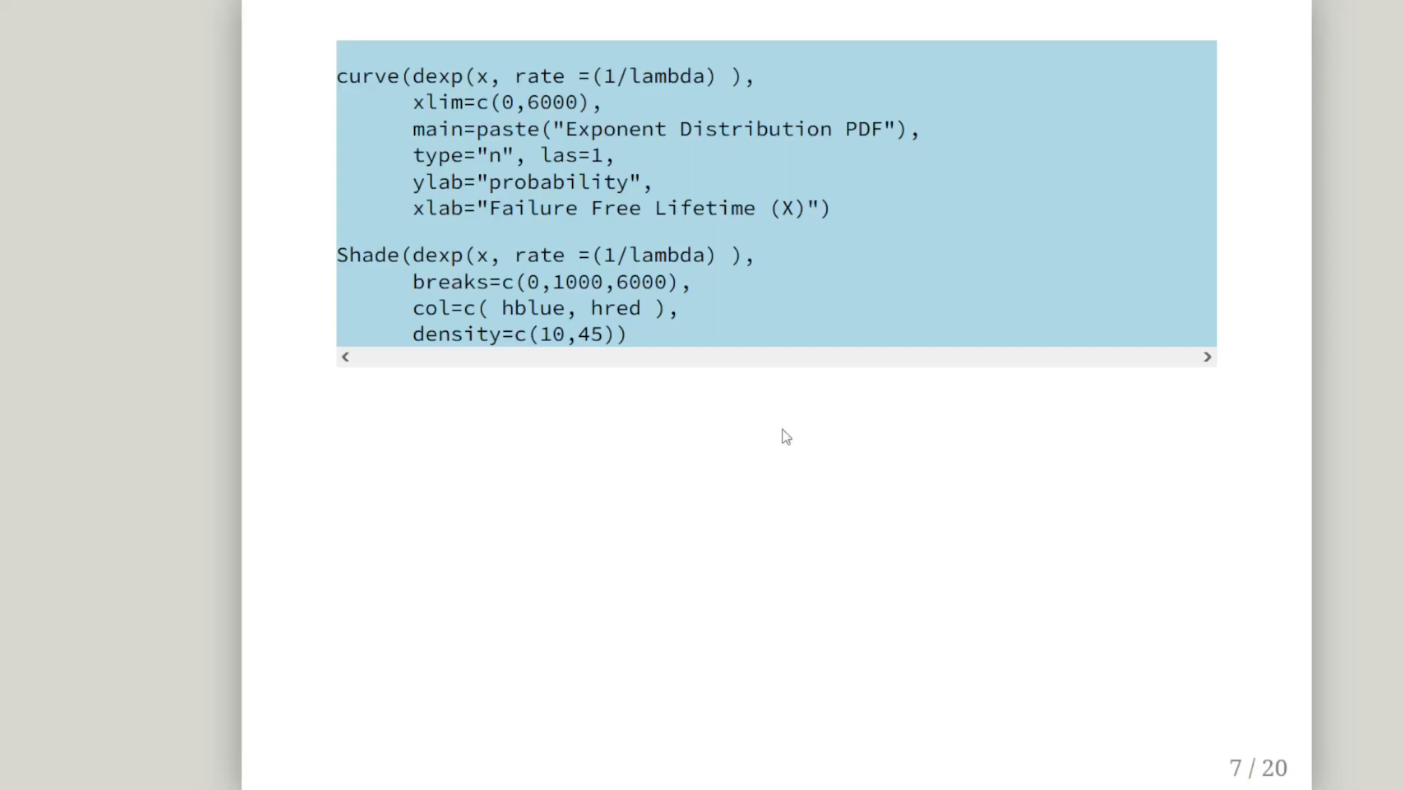
mouse_move(427, 86)
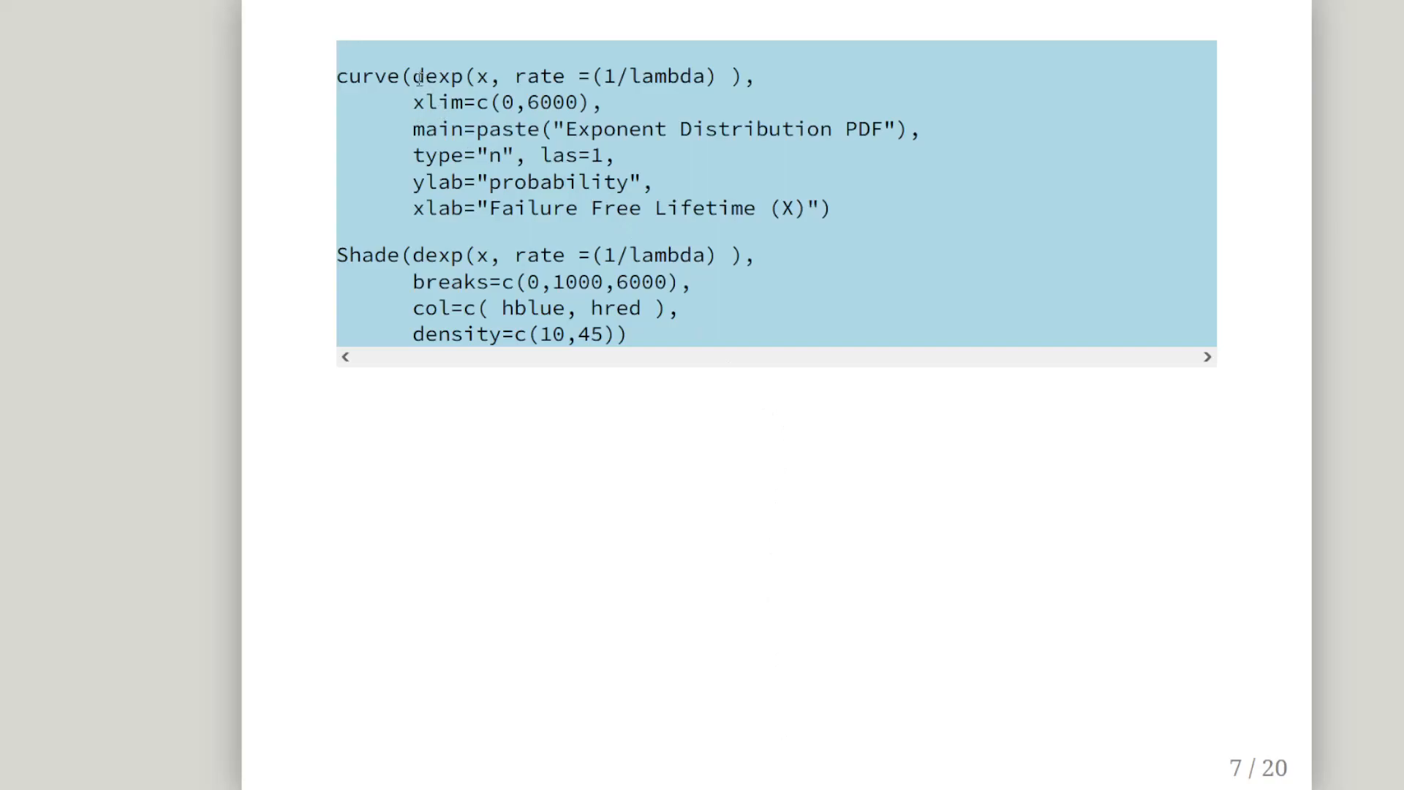
double_click(442, 76)
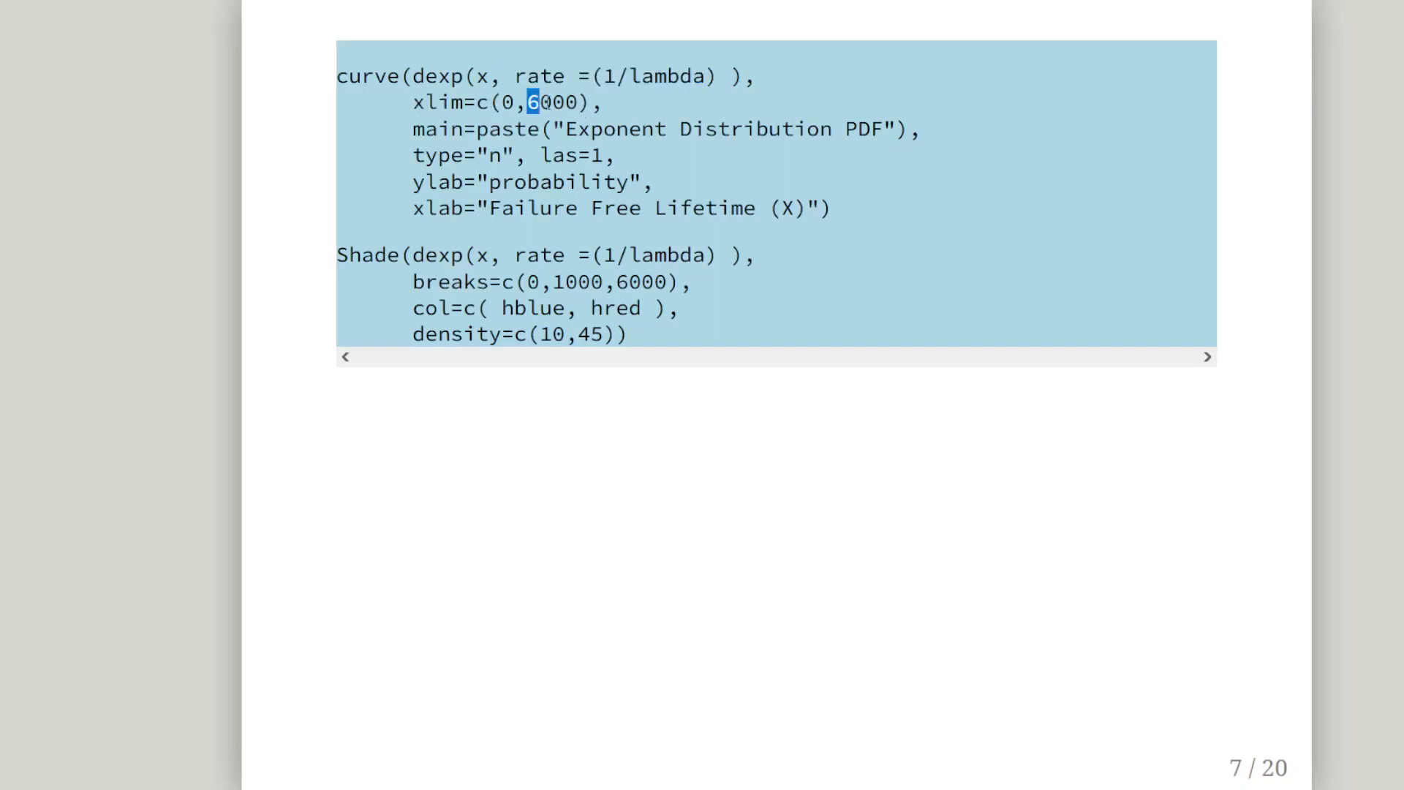
double_click(552, 102)
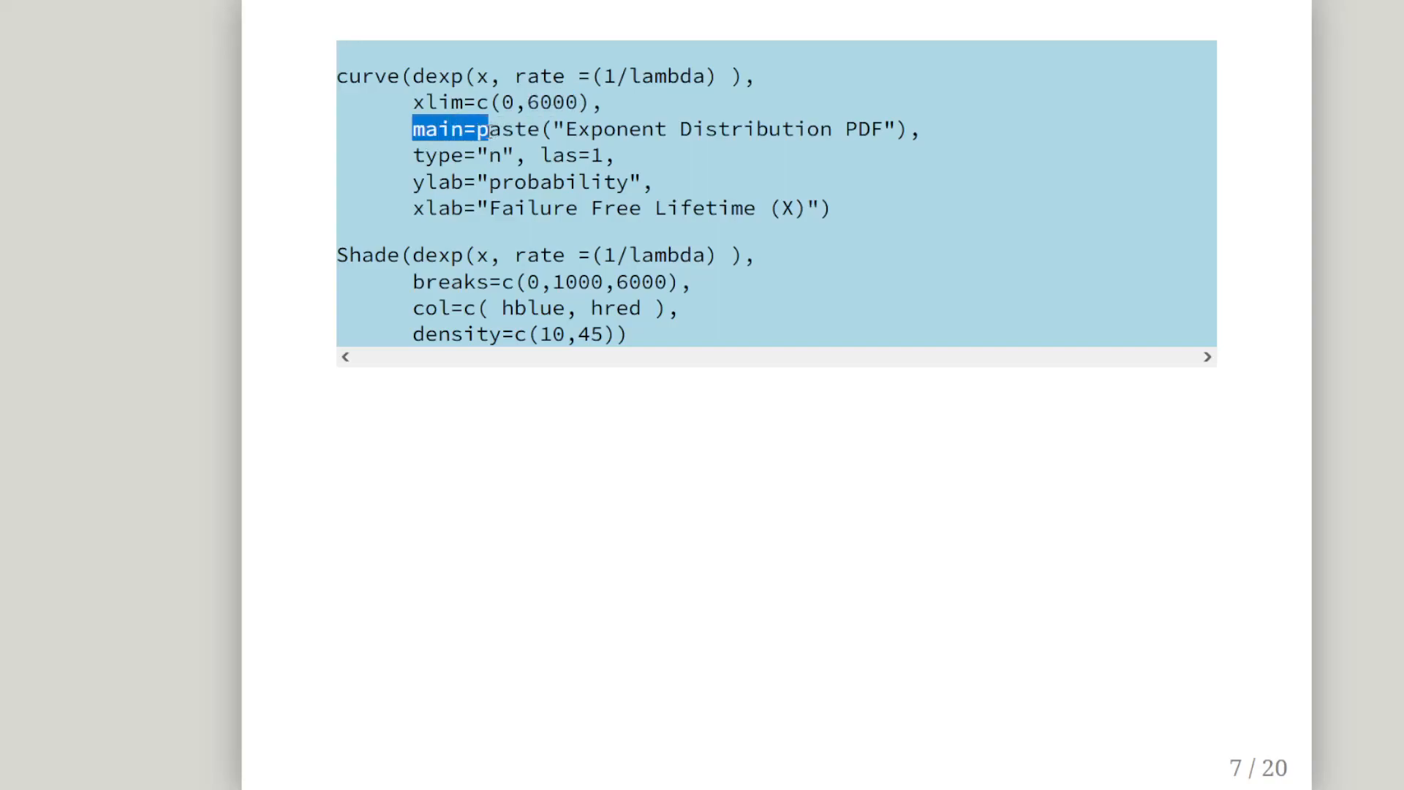
double_click(511, 129)
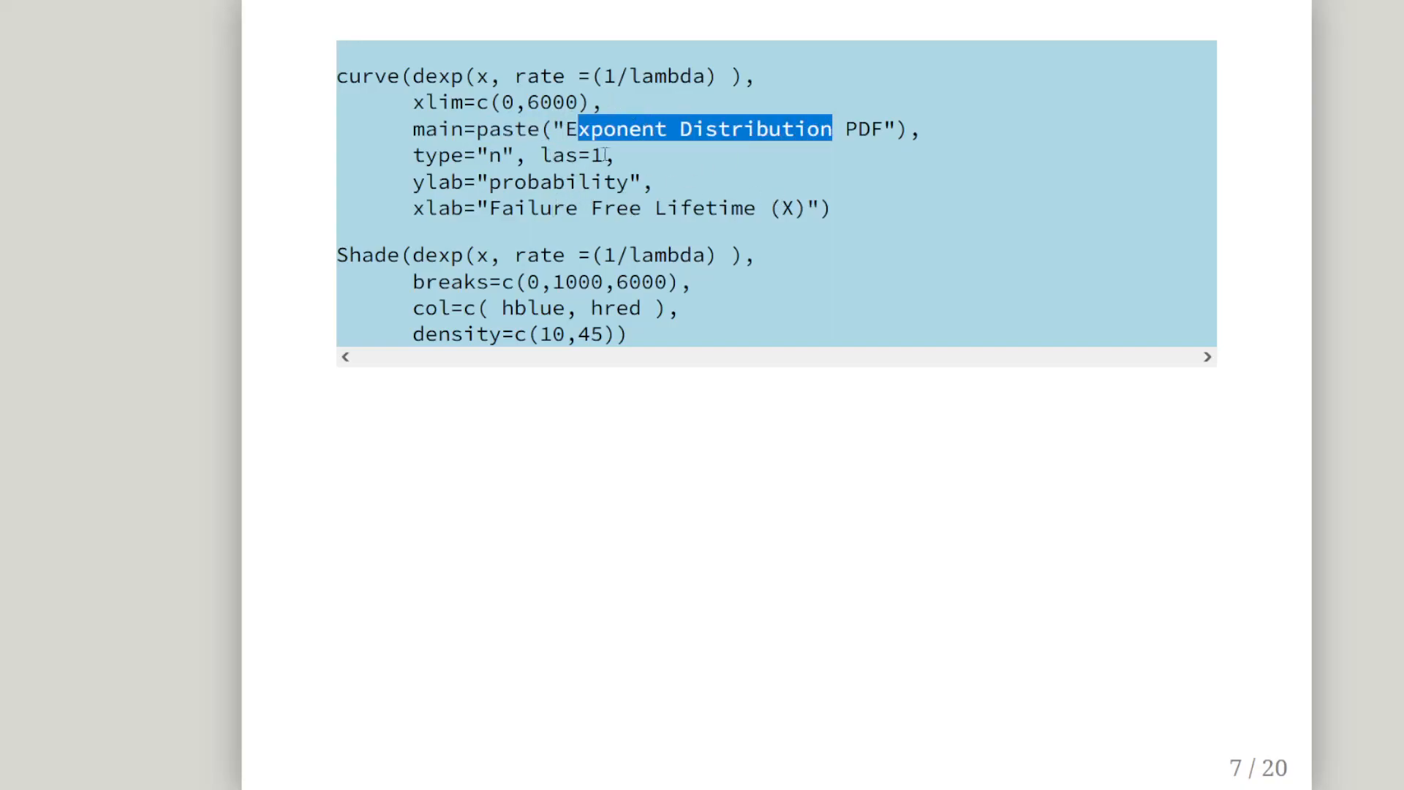
mouse_move(640, 182)
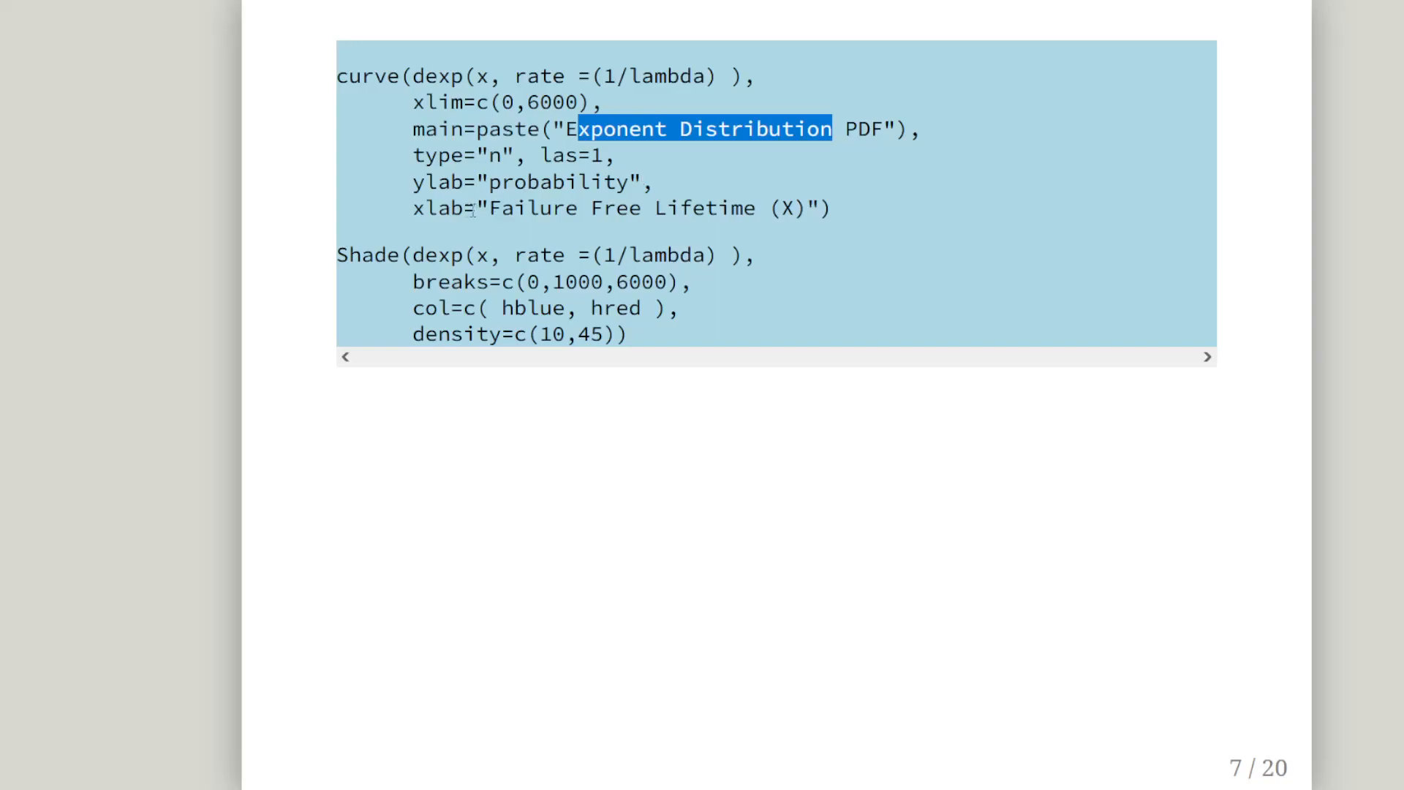
double_click(367, 254)
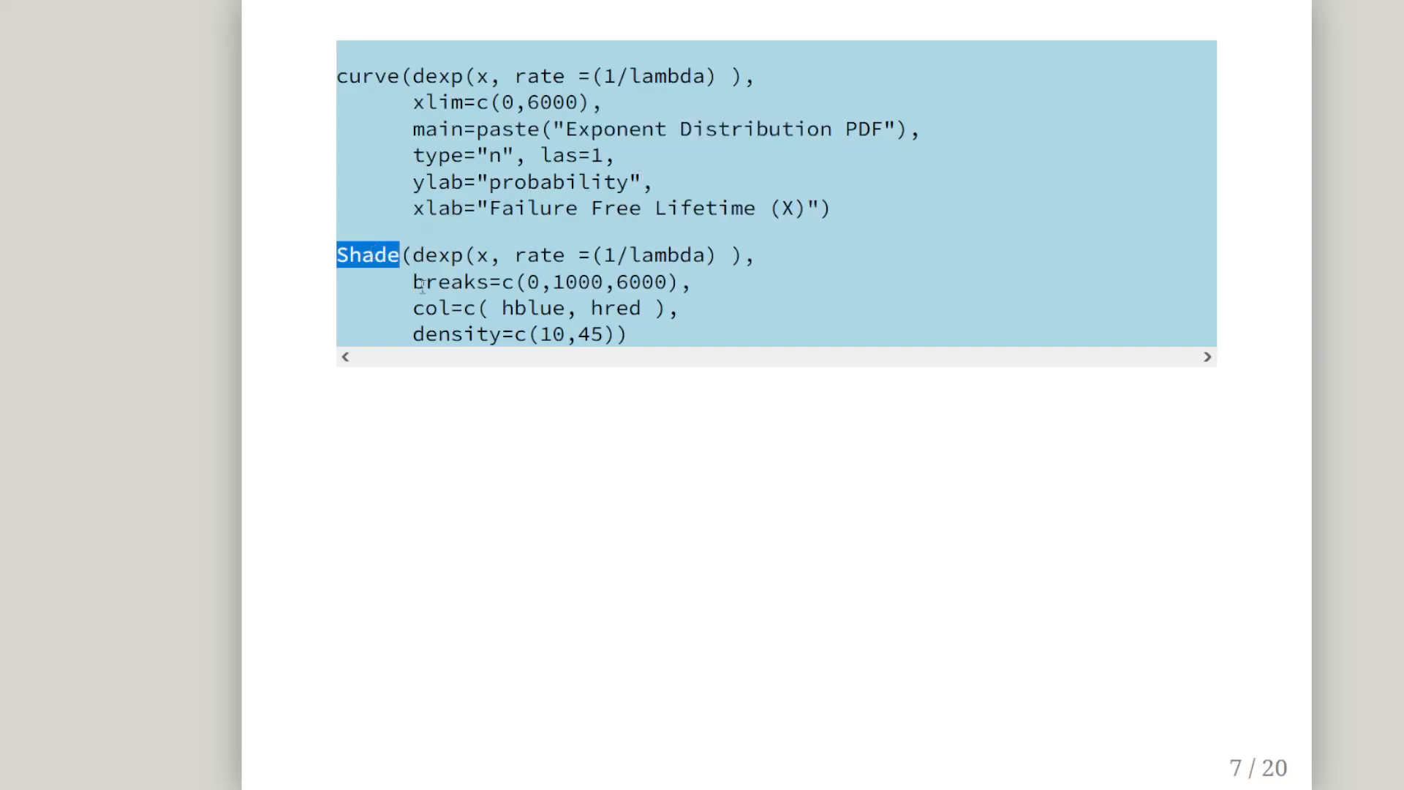
mouse_move(421, 283)
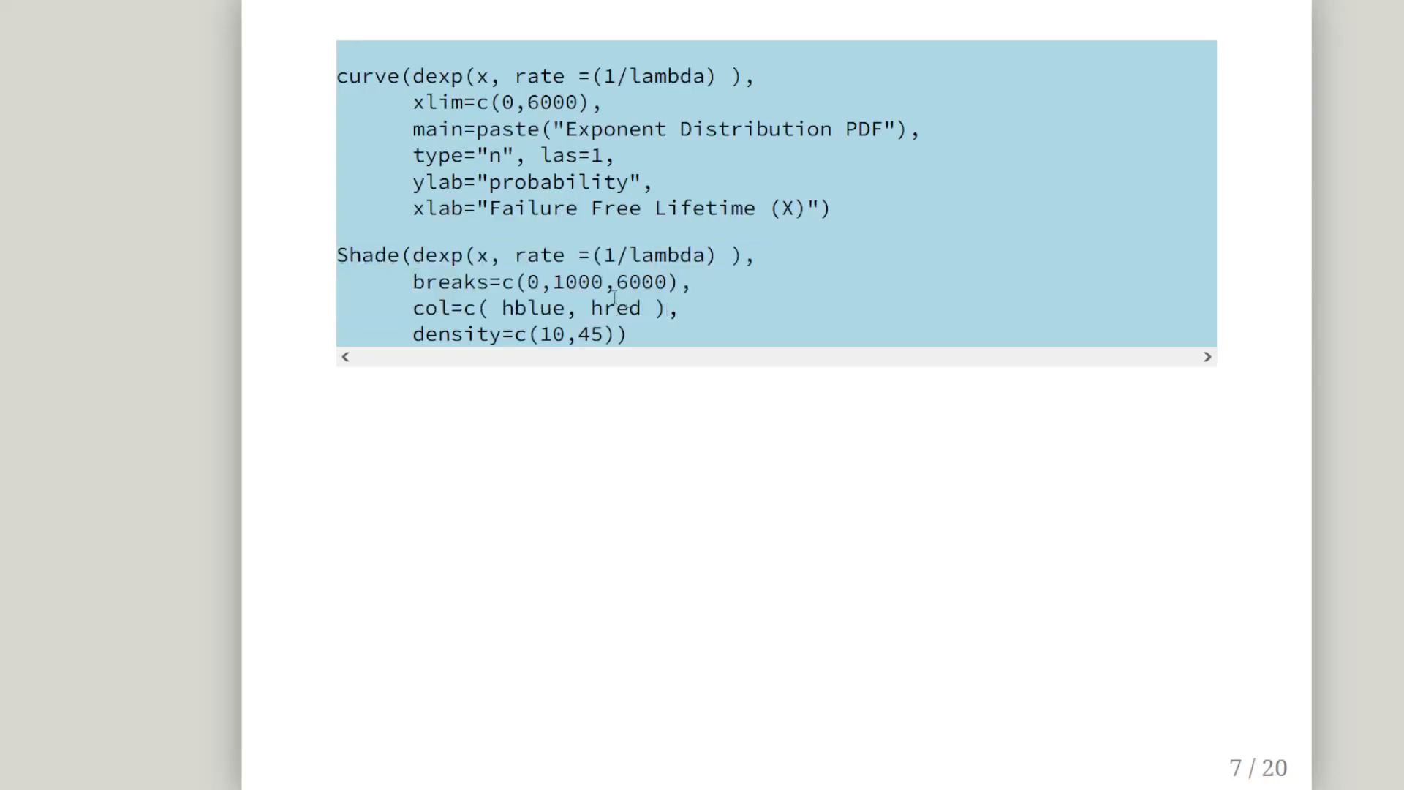
double_click(530, 281)
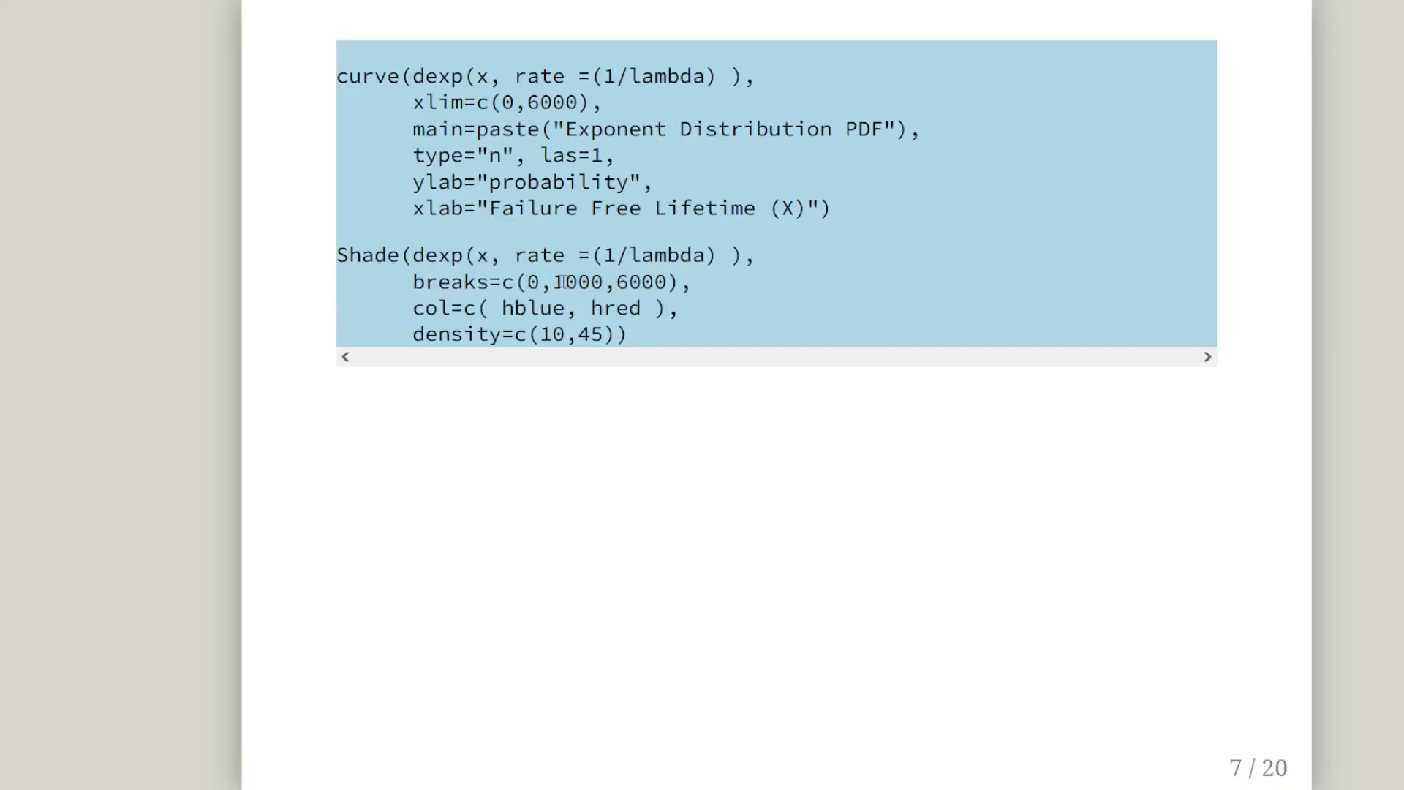
double_click(581, 281)
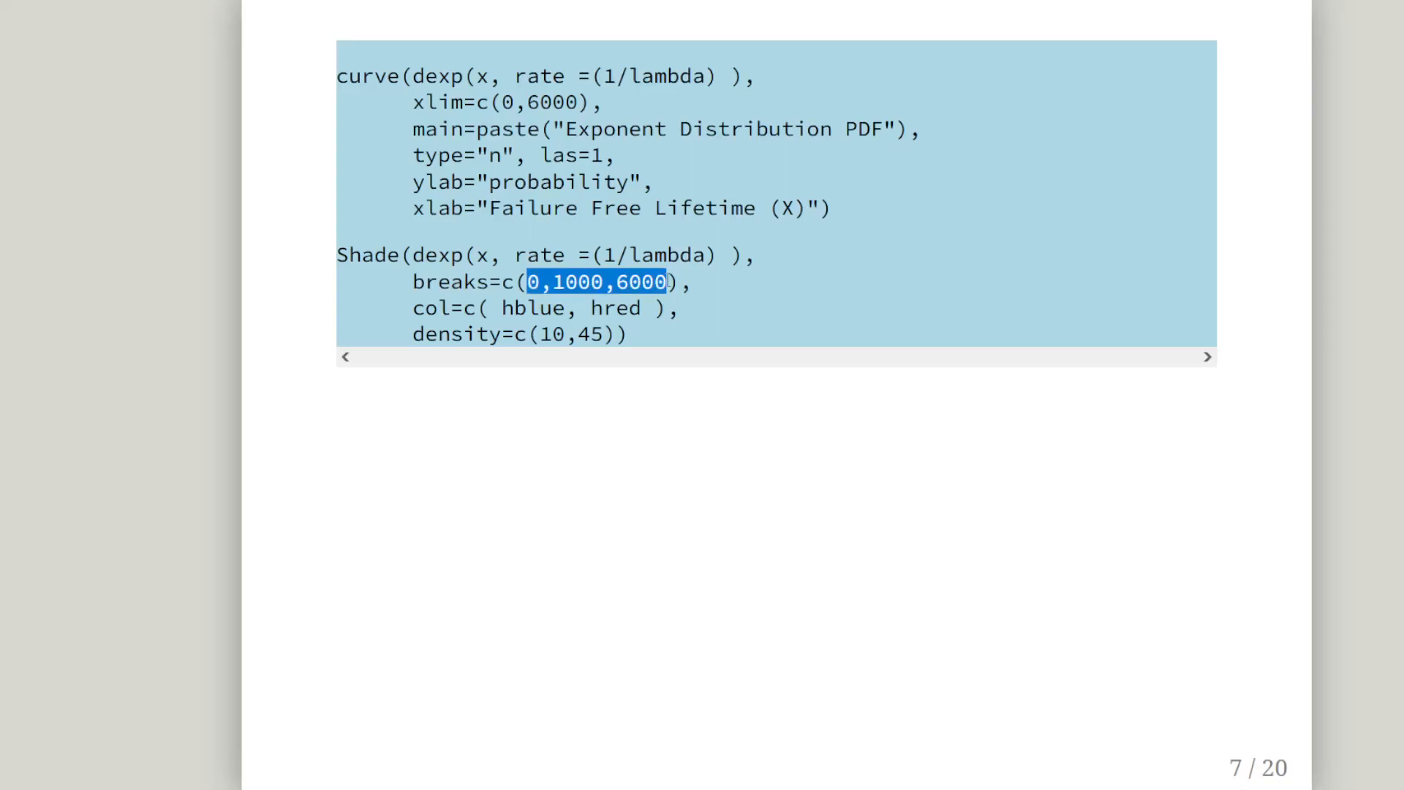
double_click(531, 308)
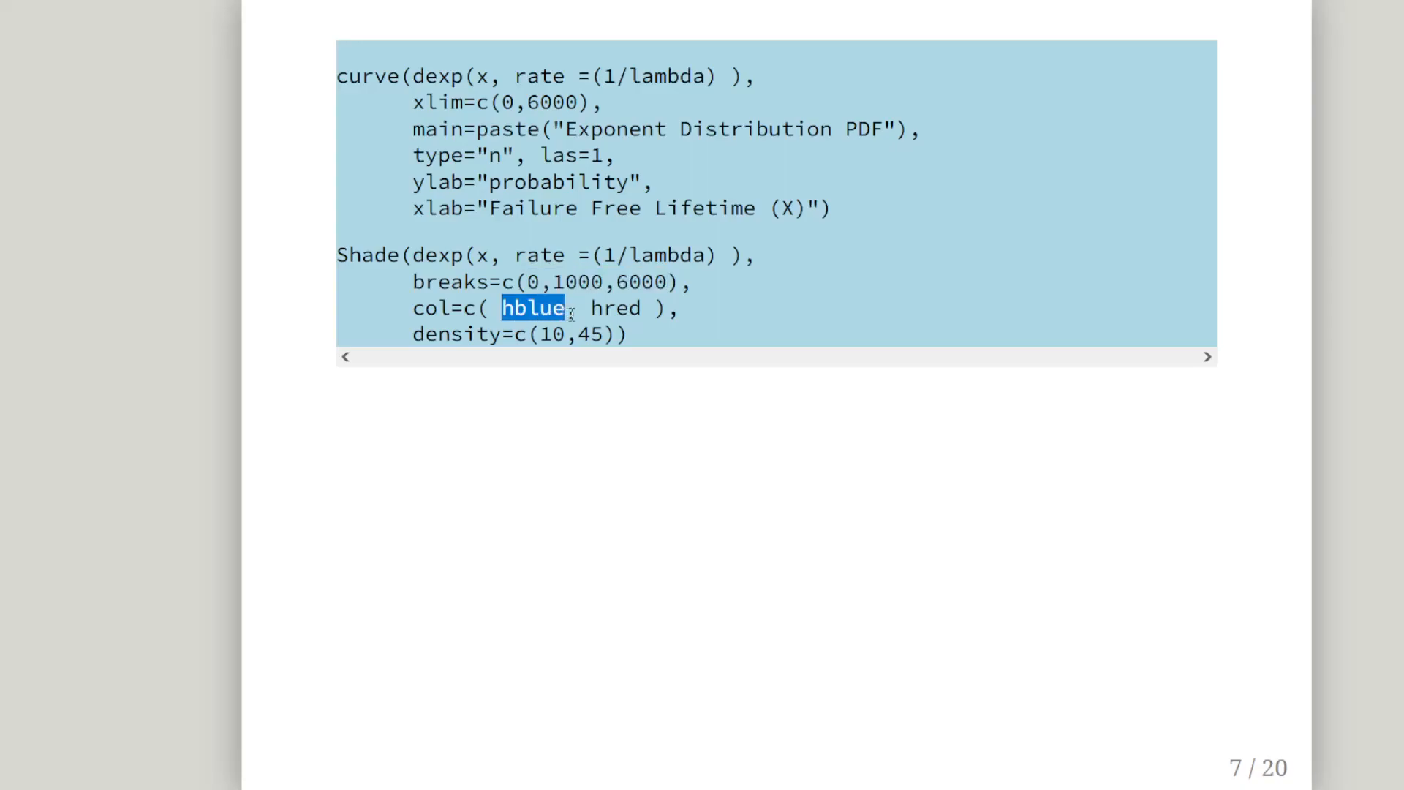
double_click(615, 308)
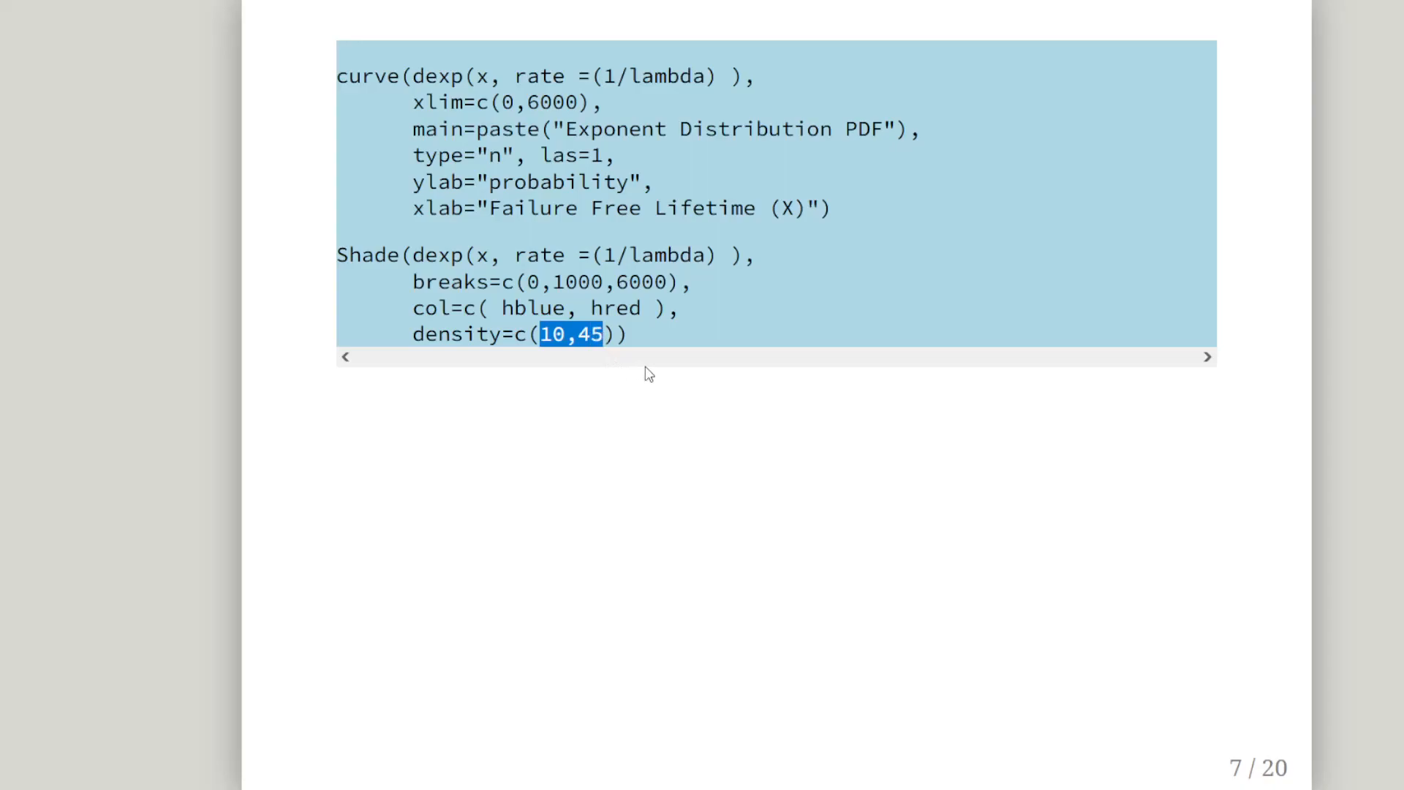
left_click(621, 424)
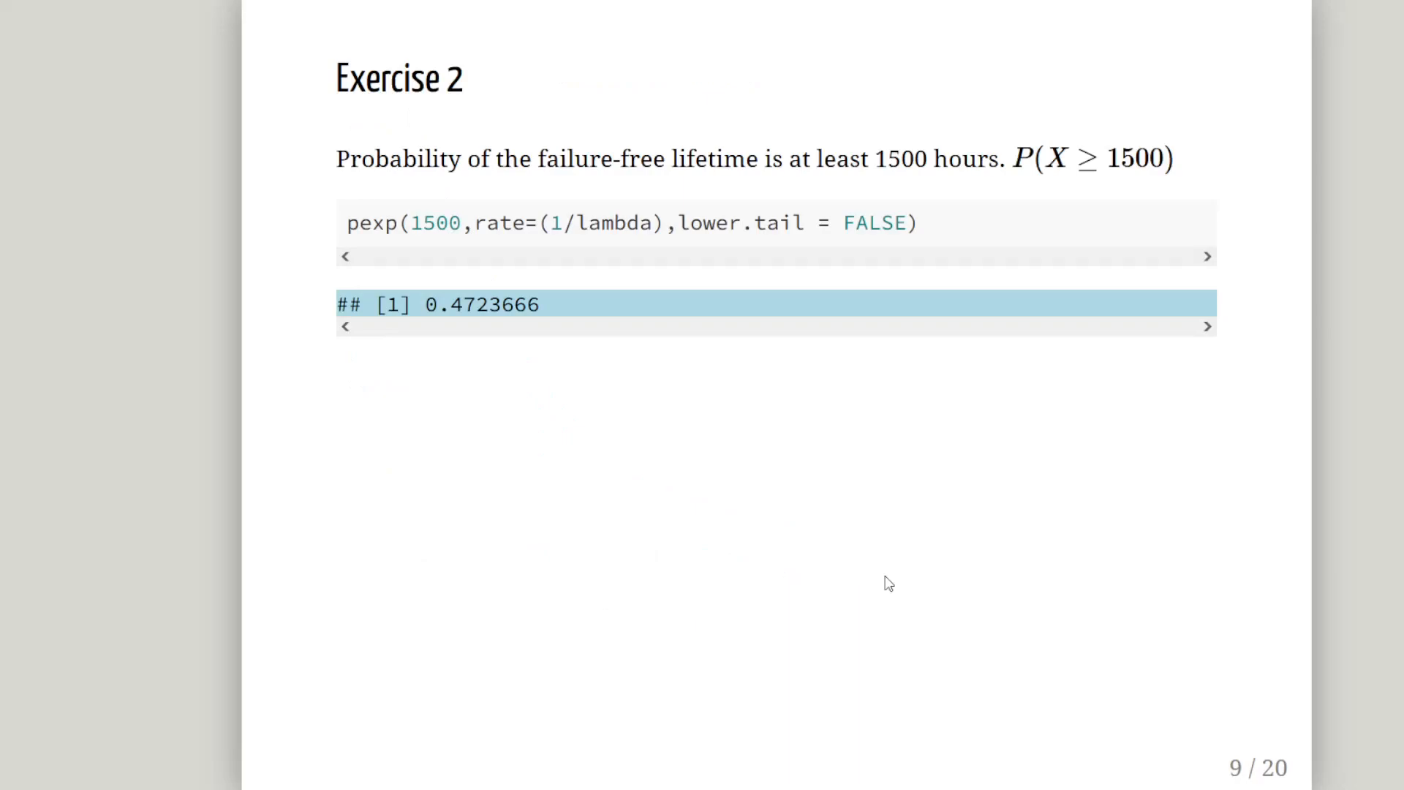
mouse_move(734, 486)
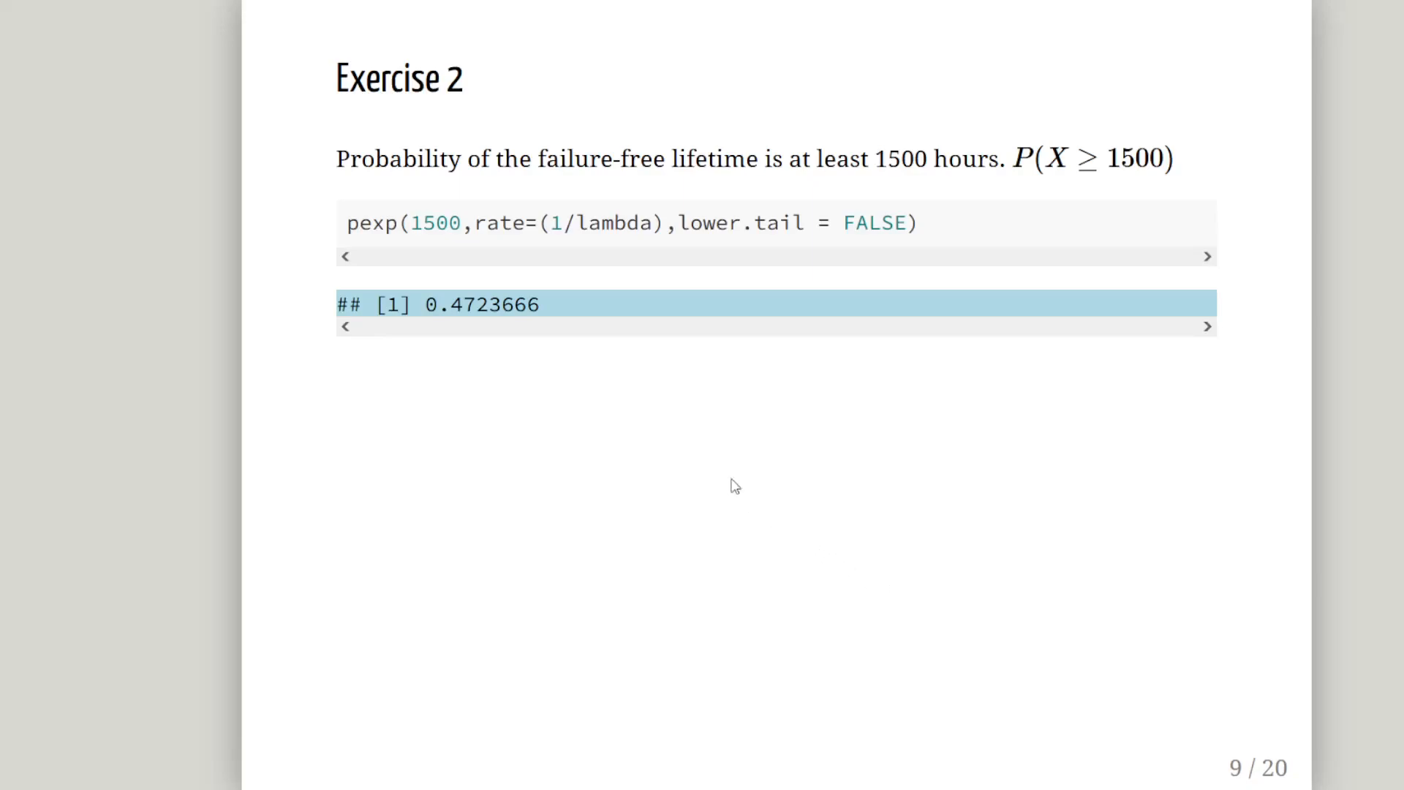
mouse_move(348, 229)
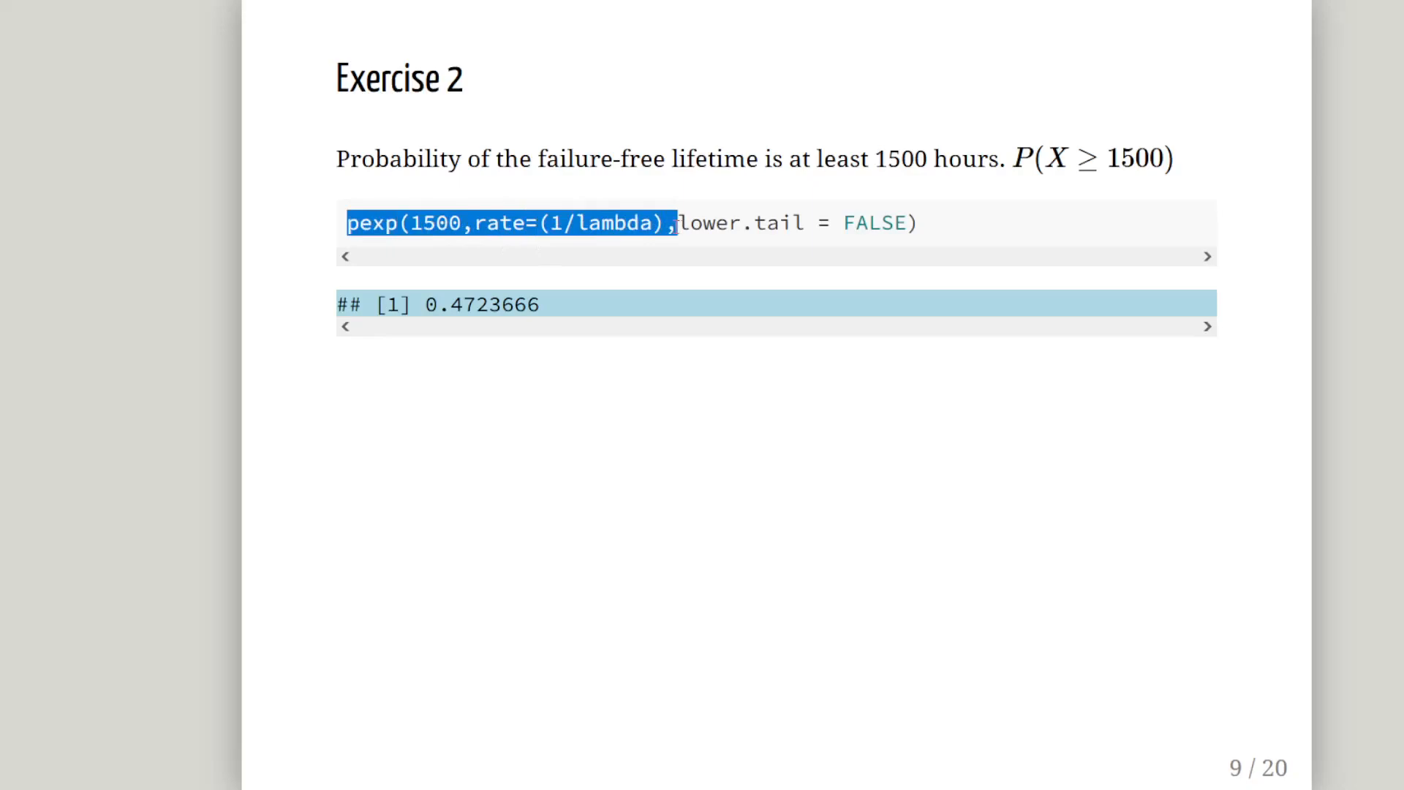
left_click(680, 223)
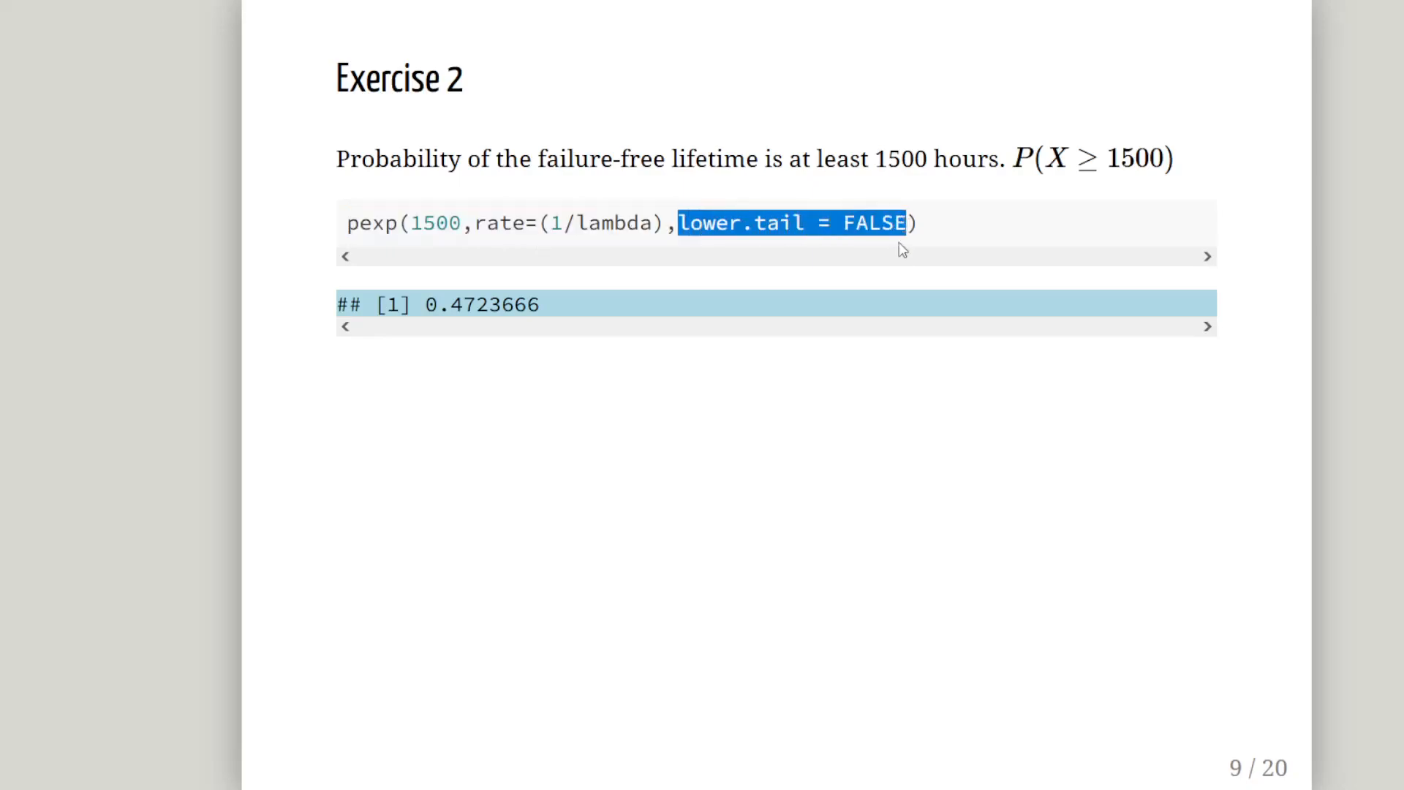
mouse_move(894, 259)
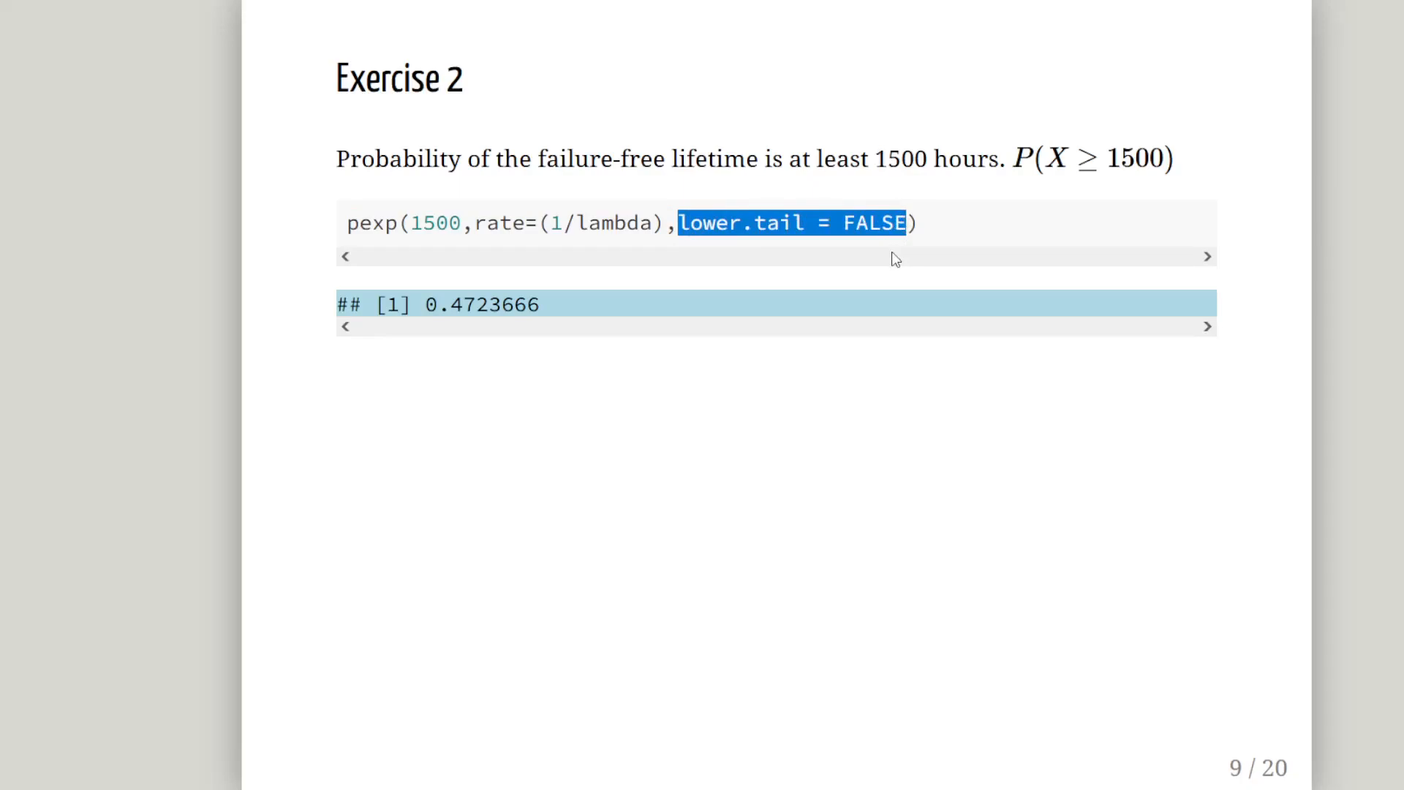
mouse_move(1024, 147)
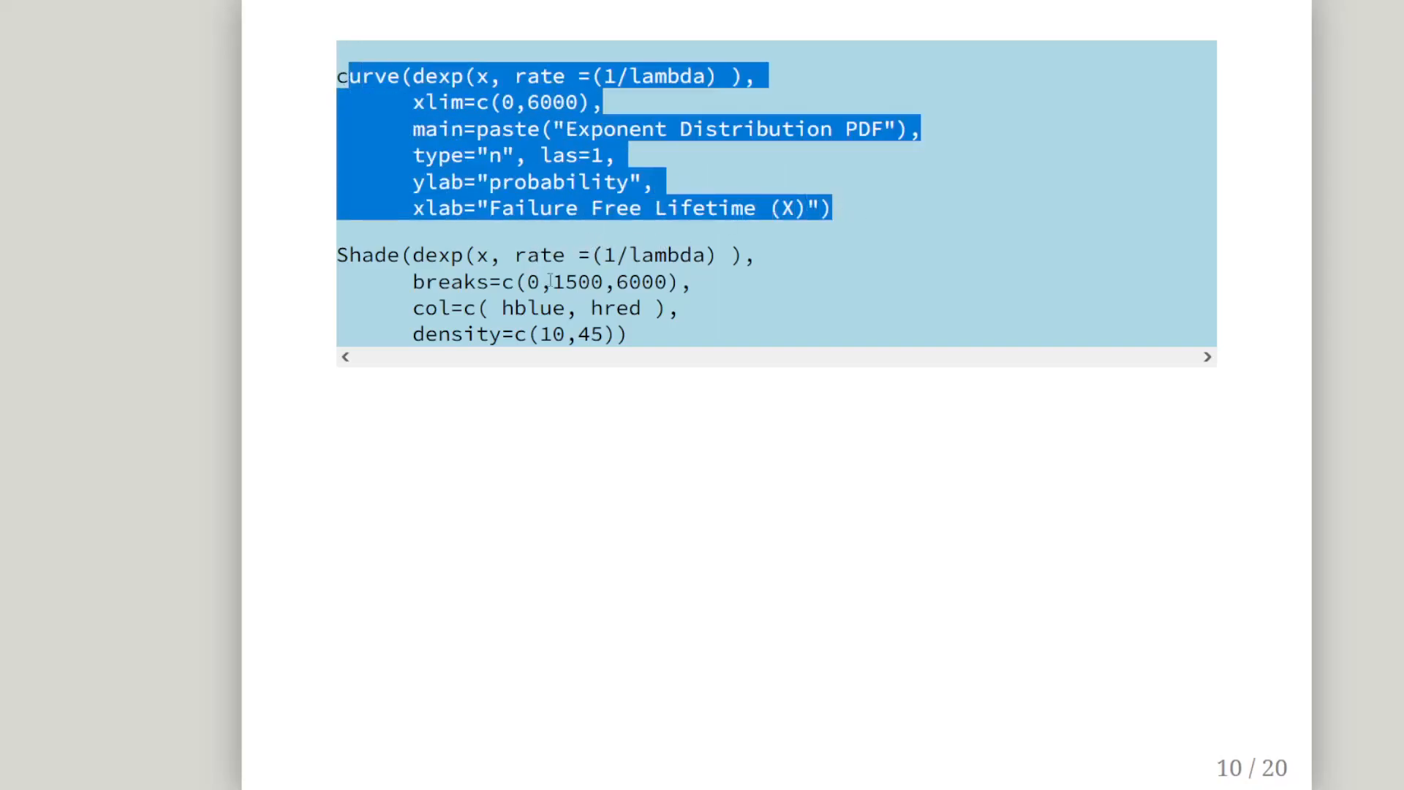
double_click(579, 281)
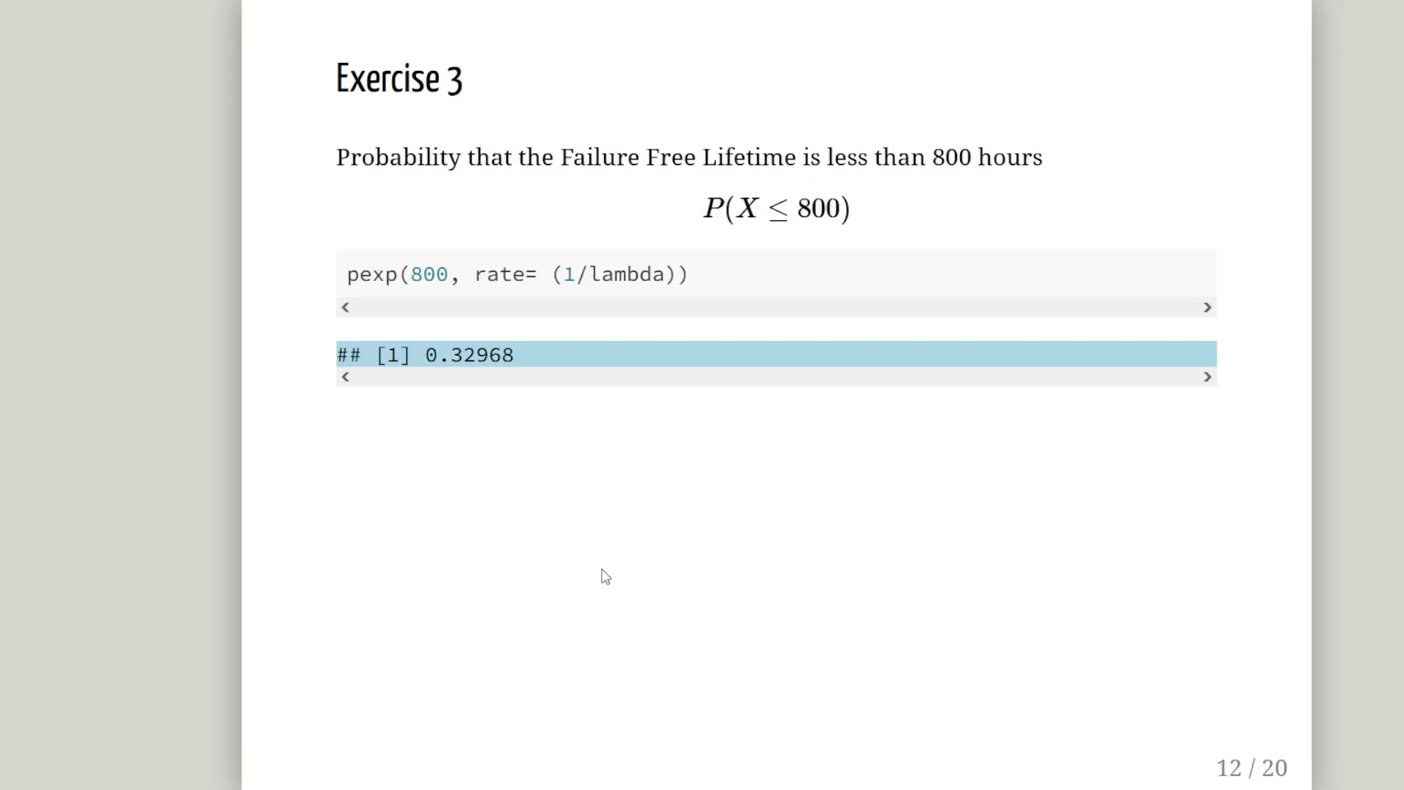
mouse_move(549, 650)
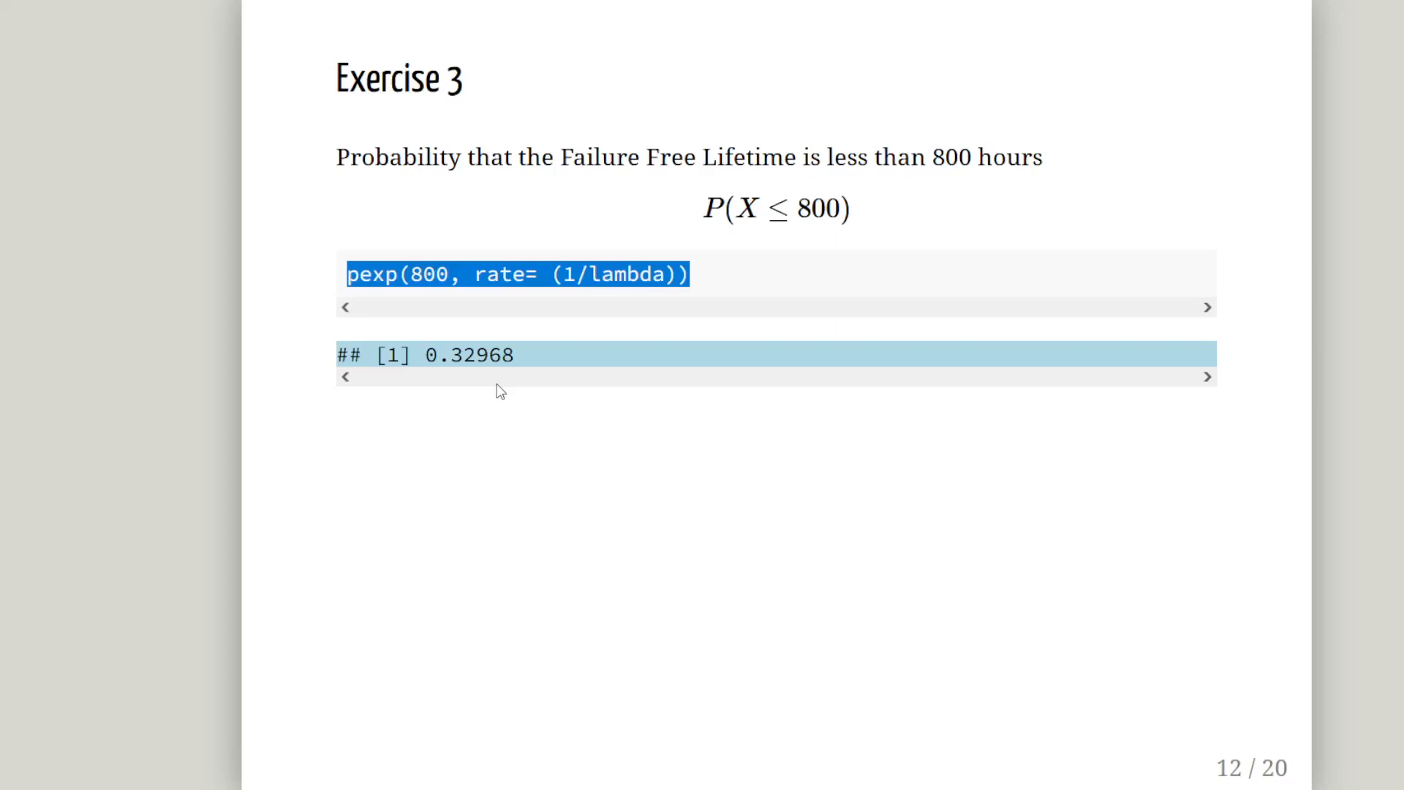
Step: Advance to slide 13 showing Exercise 3 Shade() code with breaks 0, 900, 6000
key("Right")
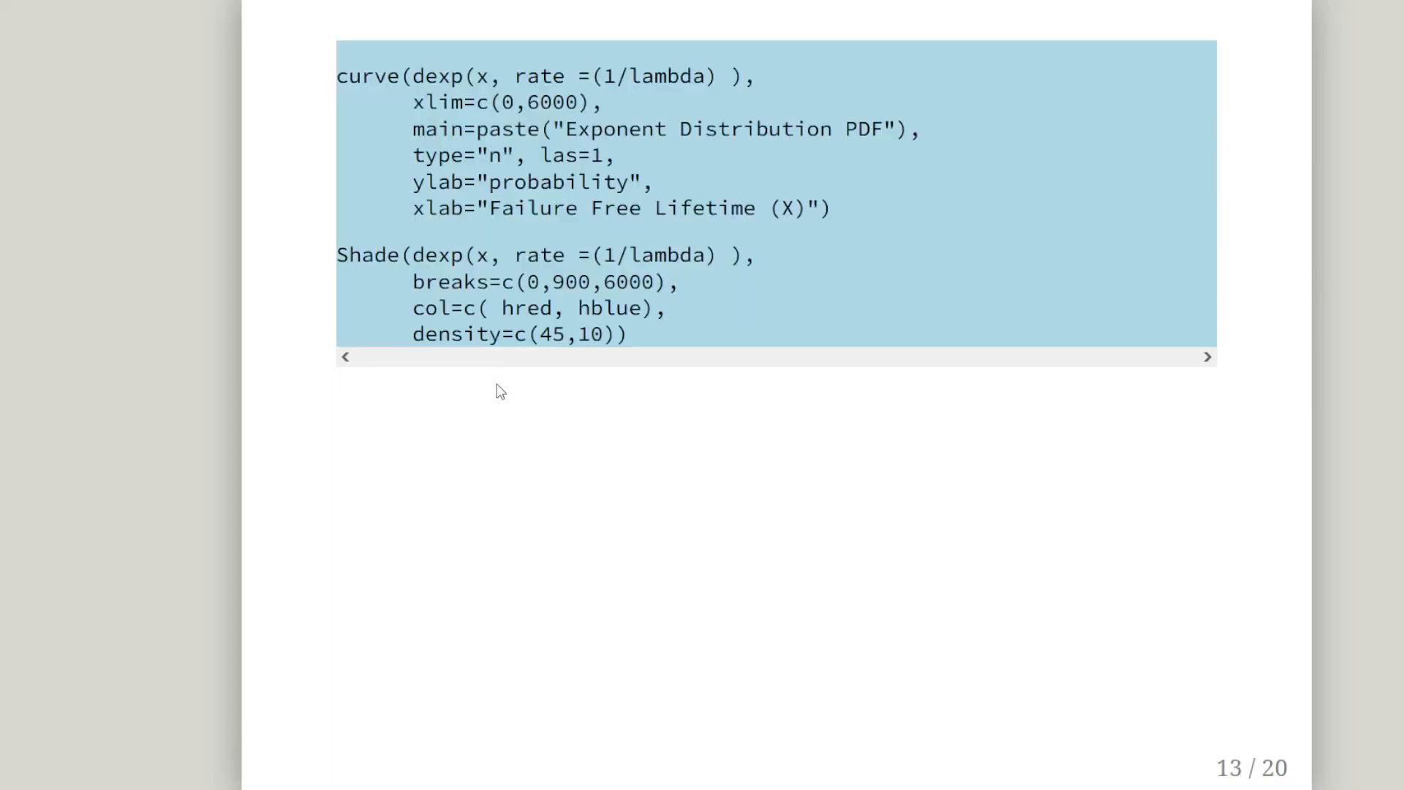
mouse_move(494, 273)
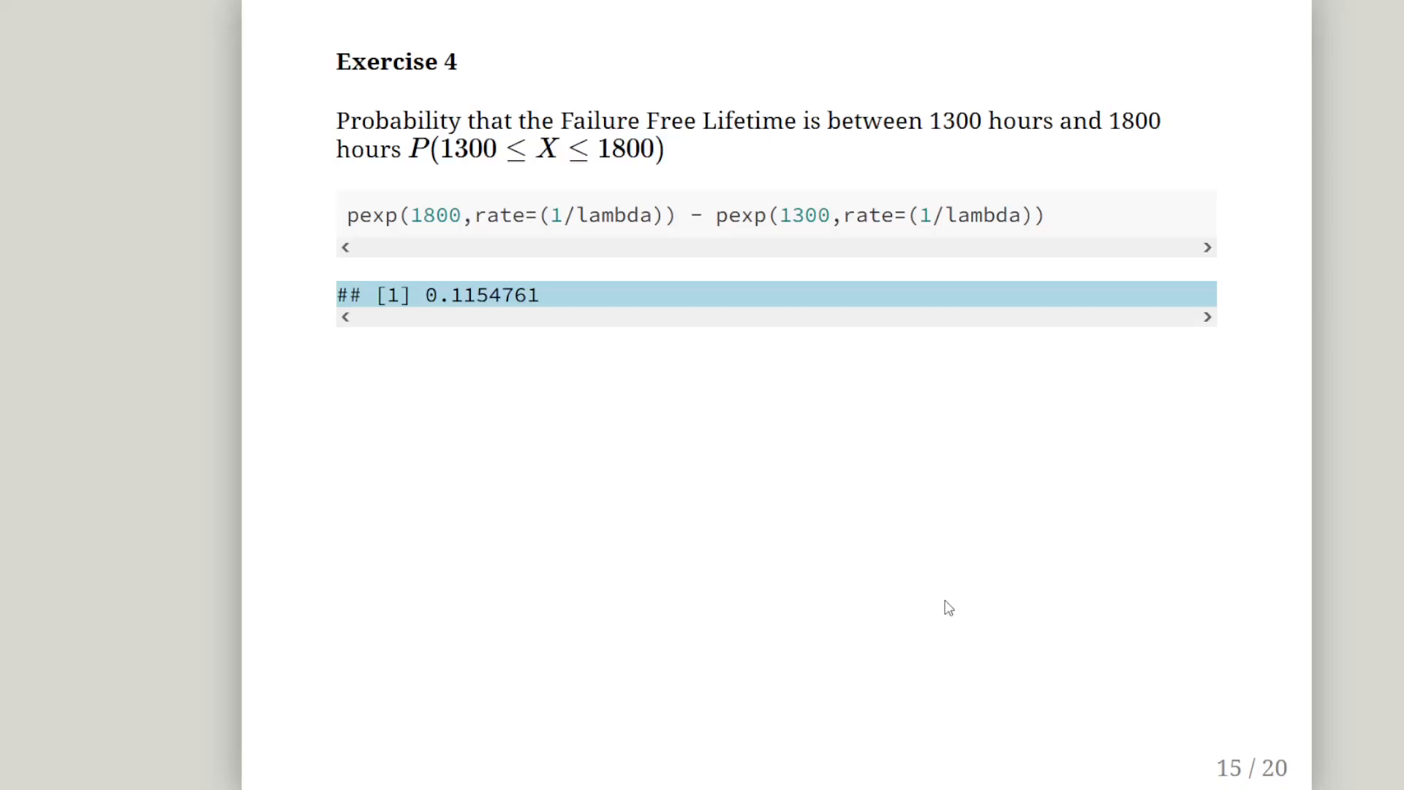
mouse_move(374, 206)
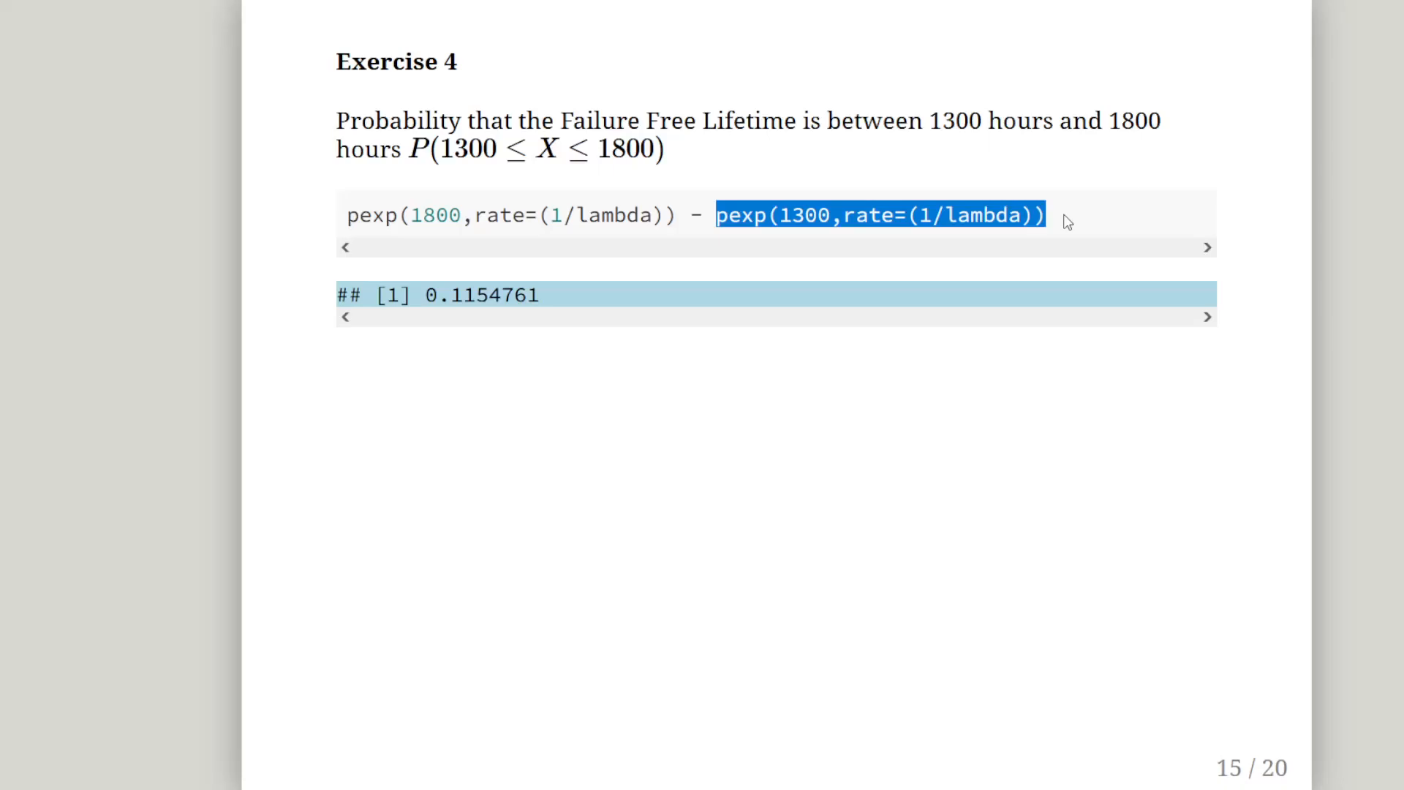
mouse_move(629, 207)
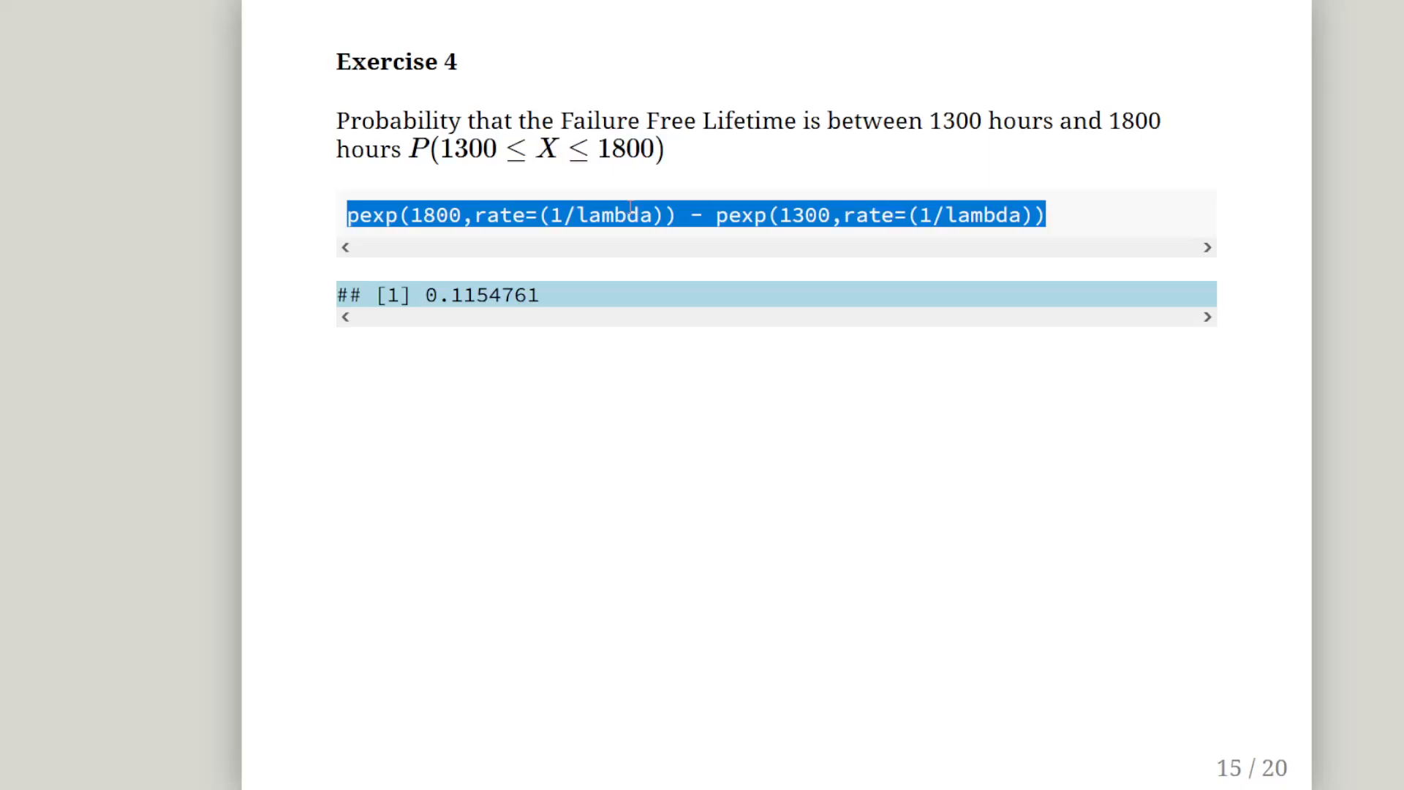
Step: Advance to slide 16 and highlight hred, the colour of the 1300–1800 band
key("right")
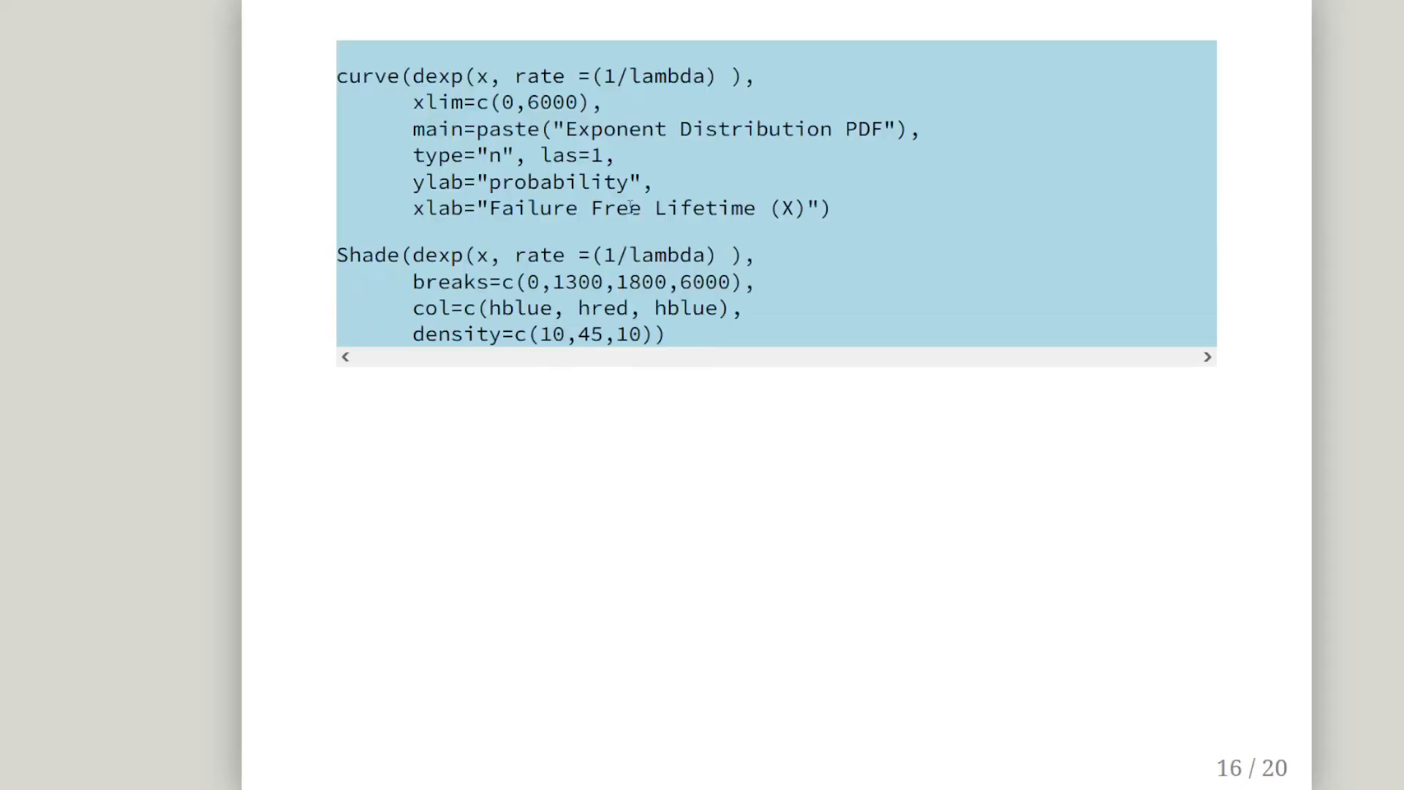
mouse_move(350, 80)
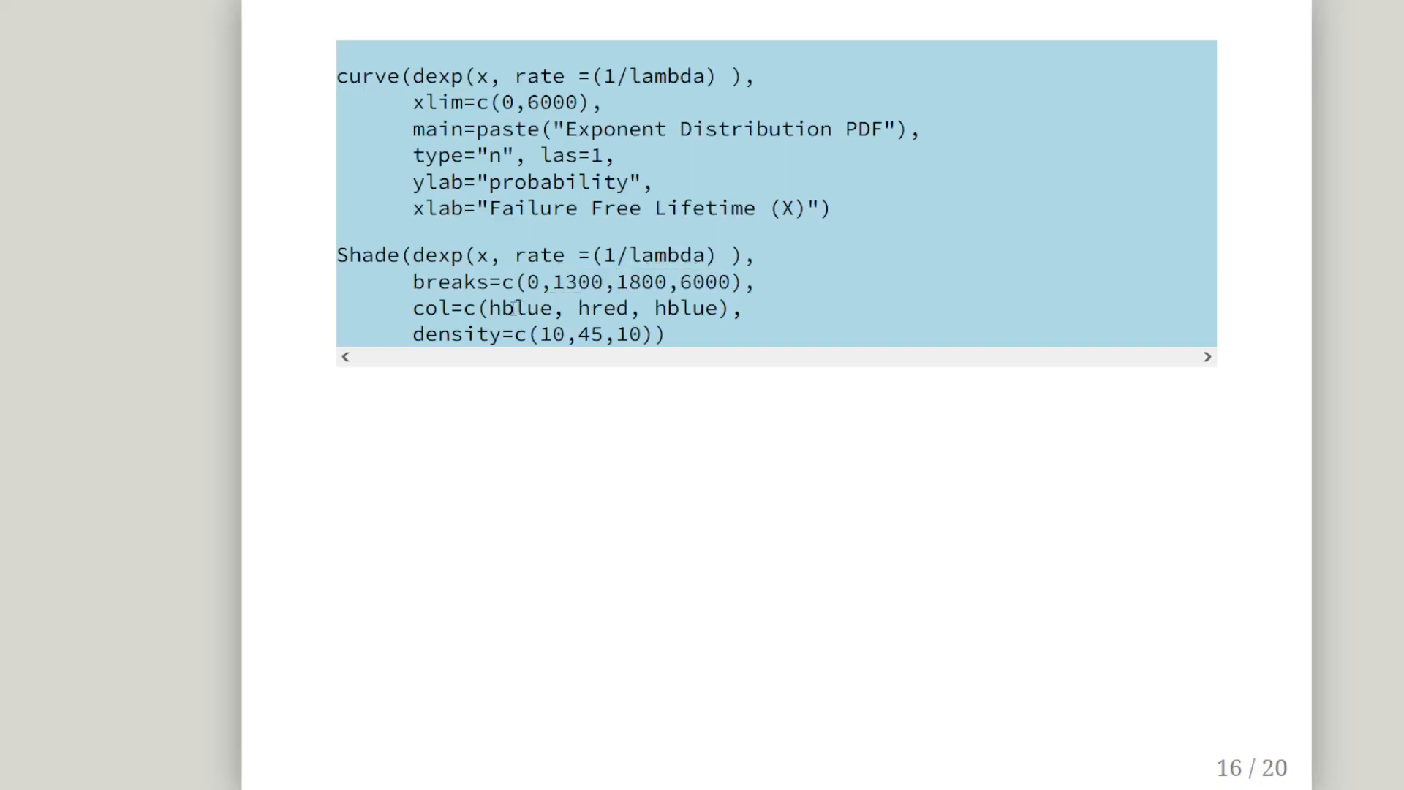
double_click(599, 308)
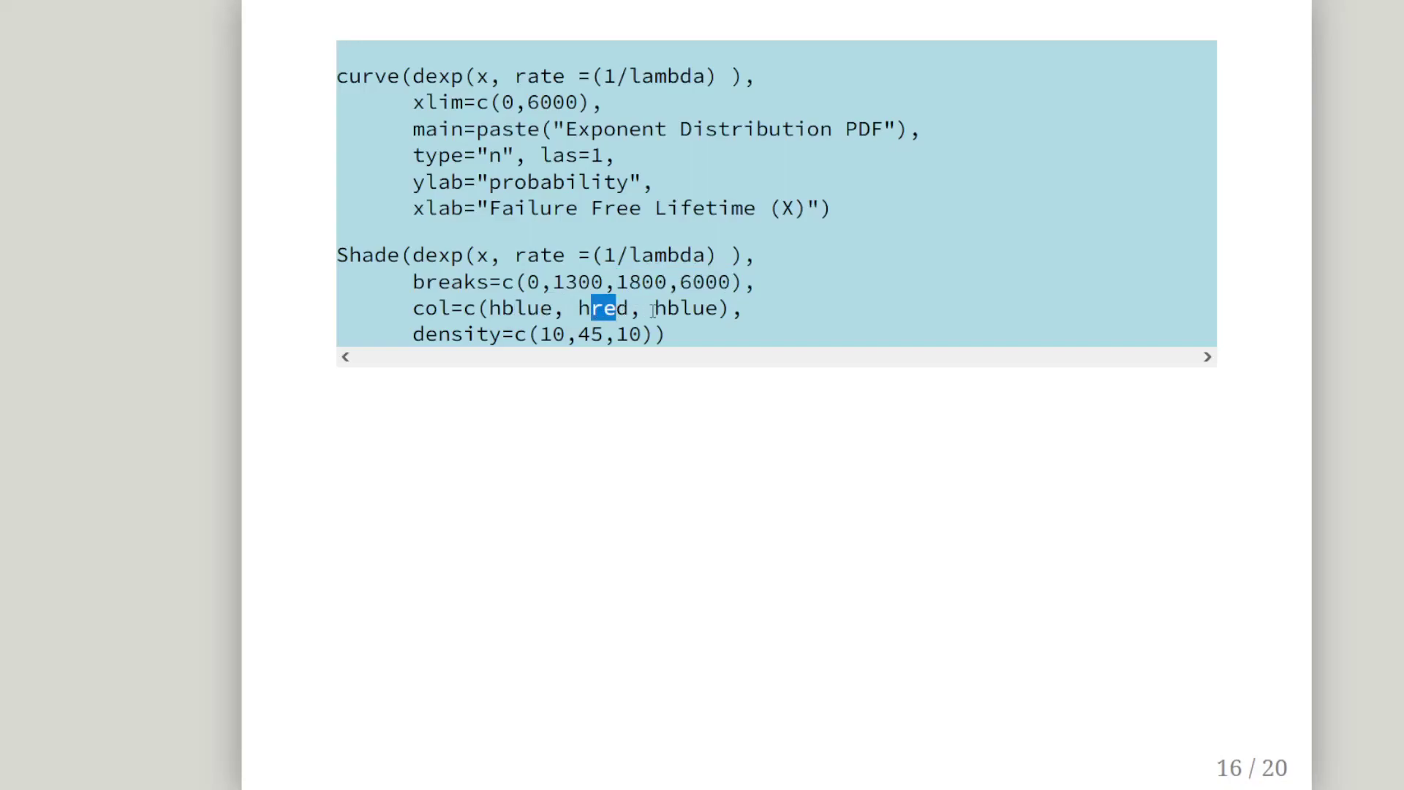